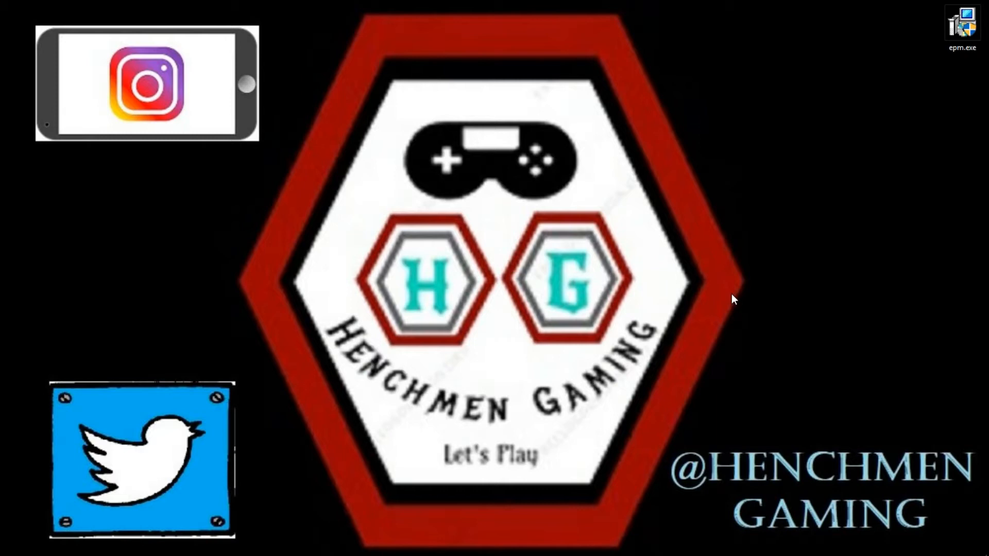
{"action": "mouse_move", "coordinate": [934, 39]}
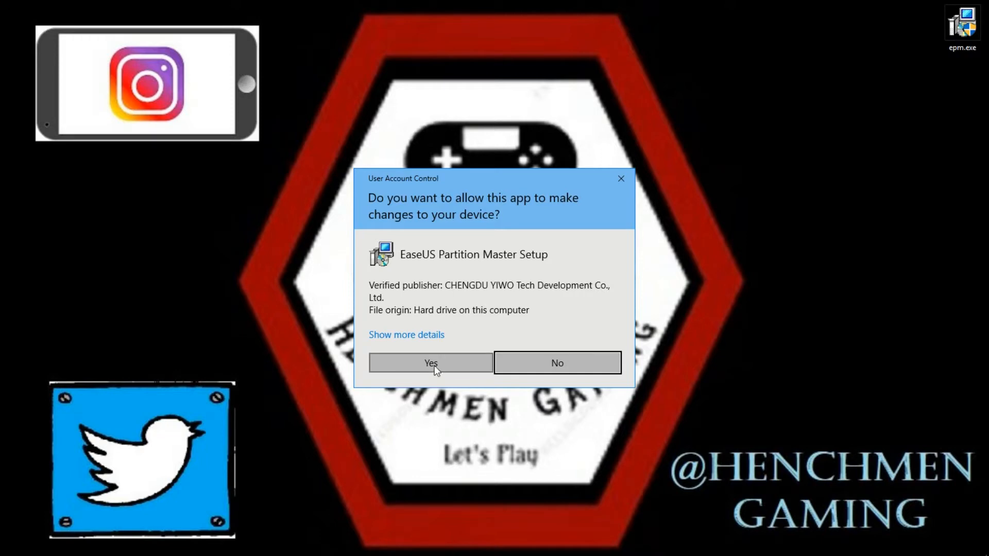
Allow the setup, keep English, and proceed through the edition comparison and license agreement
{"action": "left_click", "coordinate": [431, 363]}
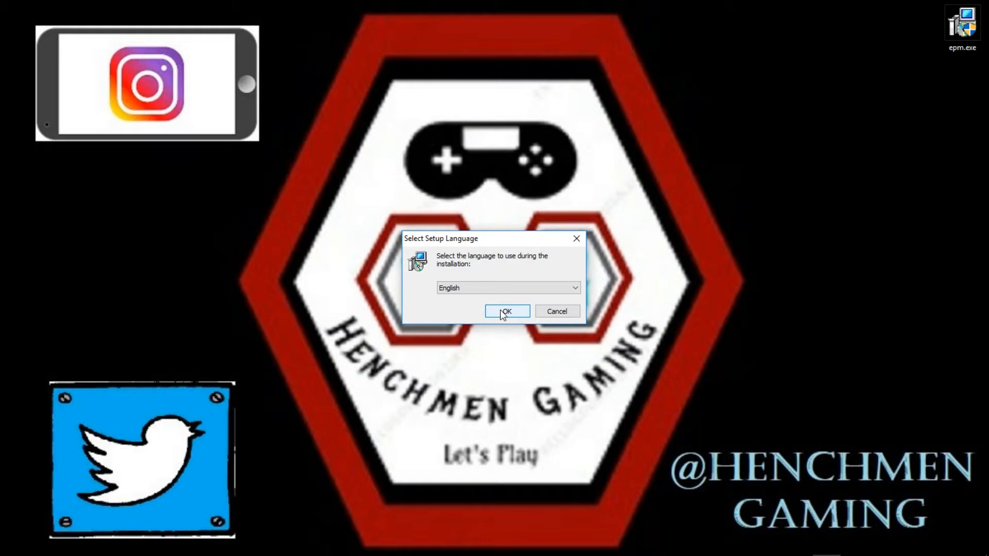
{"action": "left_click", "coordinate": [506, 311]}
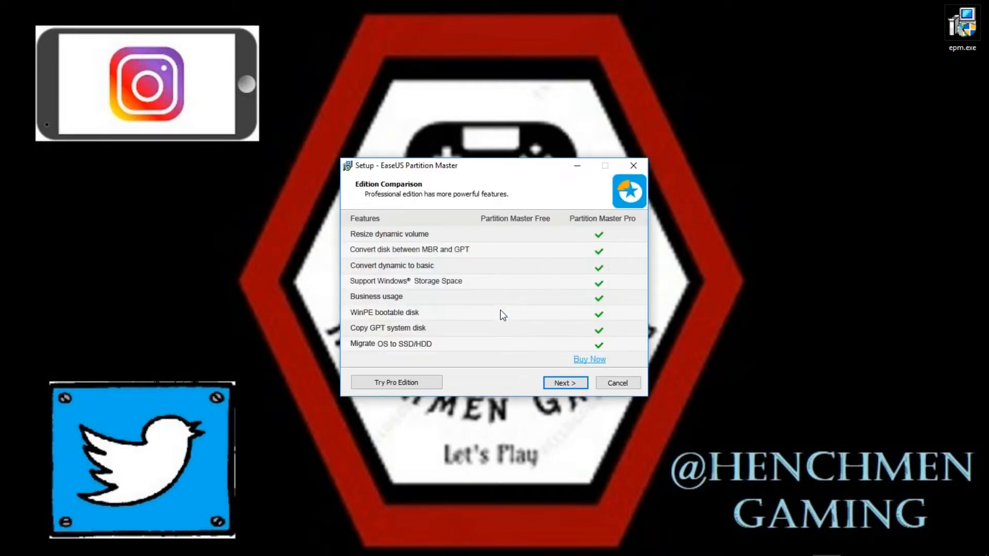
{"action": "mouse_move", "coordinate": [580, 275]}
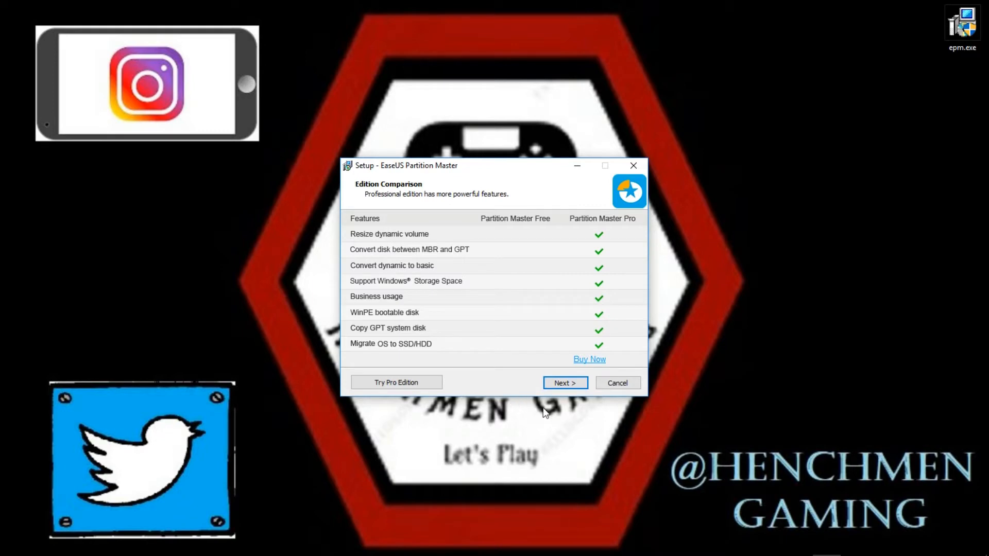
{"action": "left_click", "coordinate": [565, 383]}
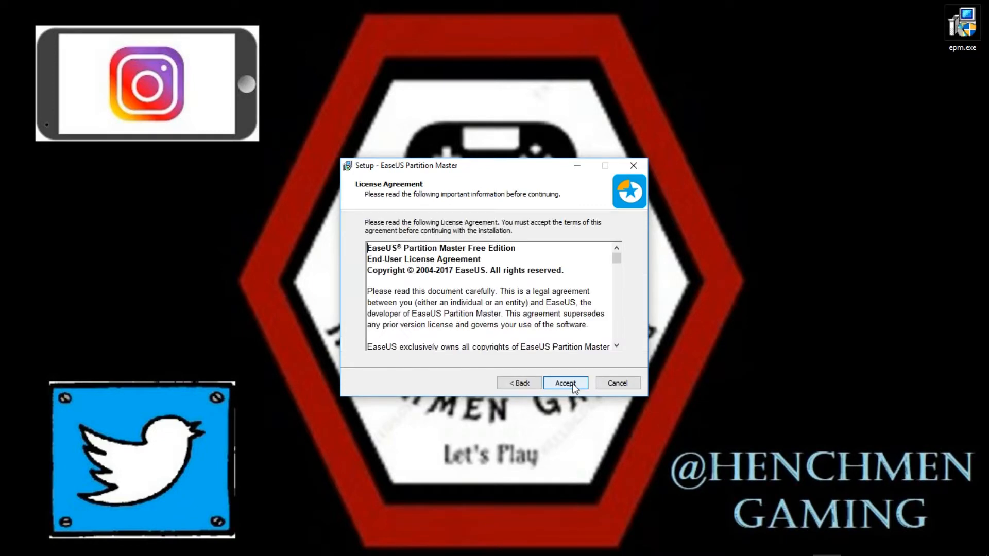
{"action": "left_click", "coordinate": [565, 383]}
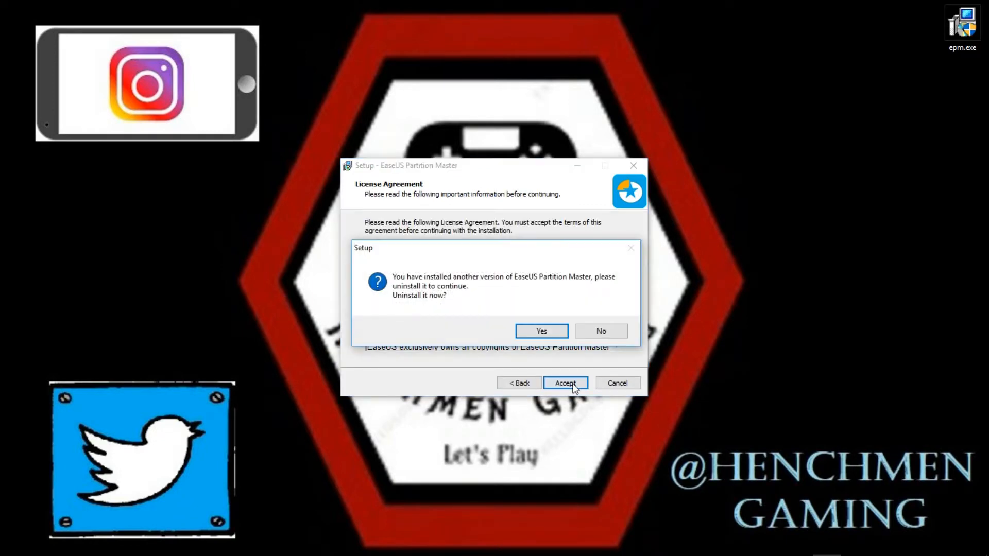
{"action": "mouse_move", "coordinate": [601, 309]}
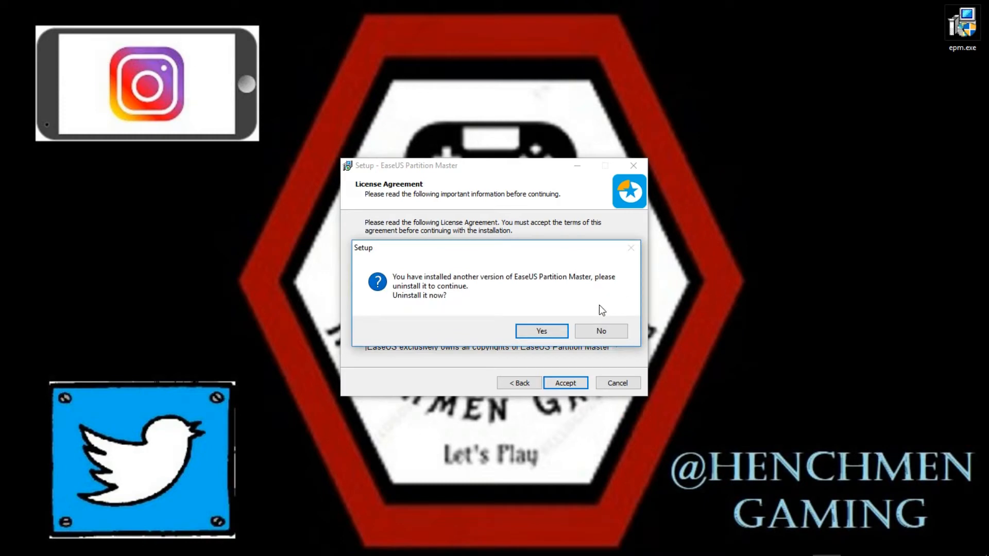
Decline uninstalling the existing Partition Master version and quit the setup
{"action": "left_click", "coordinate": [600, 330]}
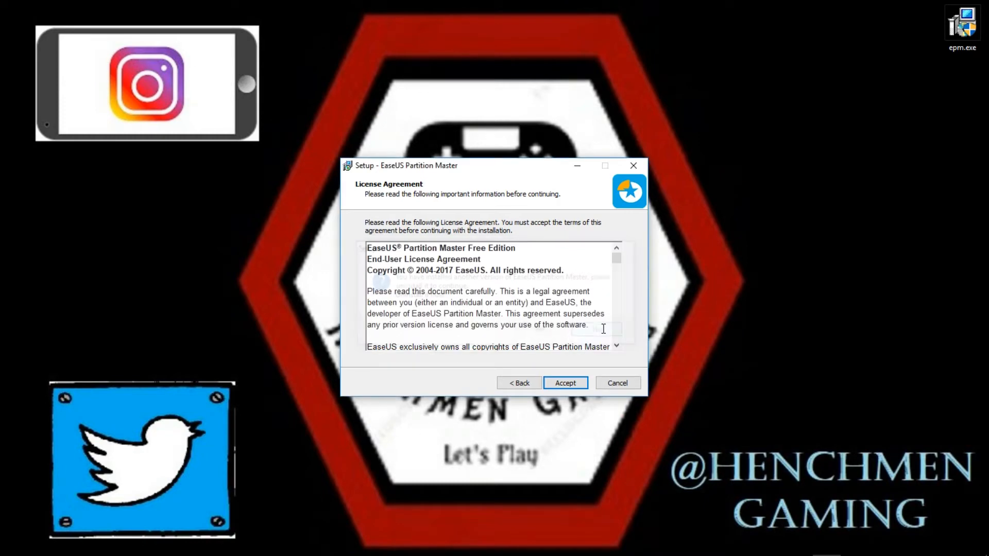
{"action": "mouse_move", "coordinate": [630, 169]}
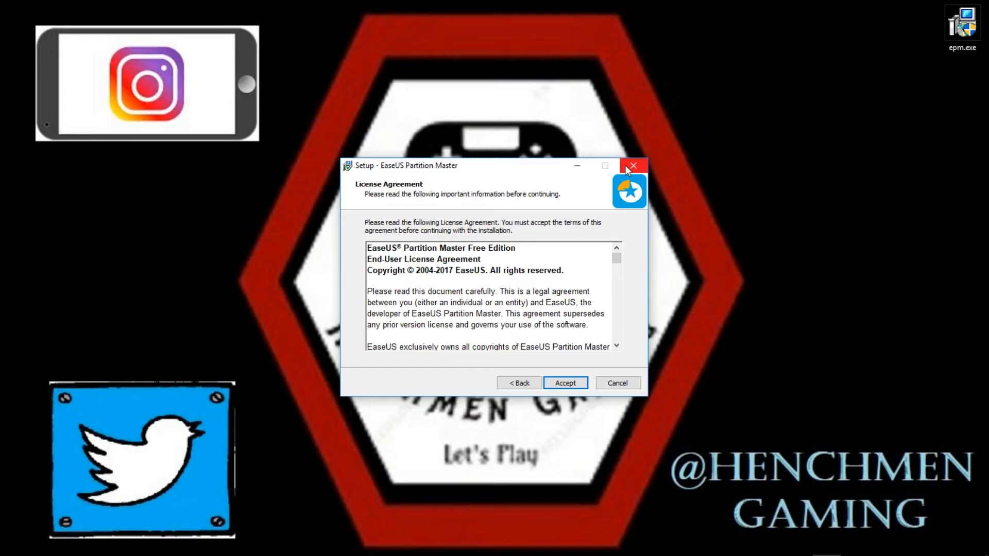
{"action": "left_click", "coordinate": [633, 165]}
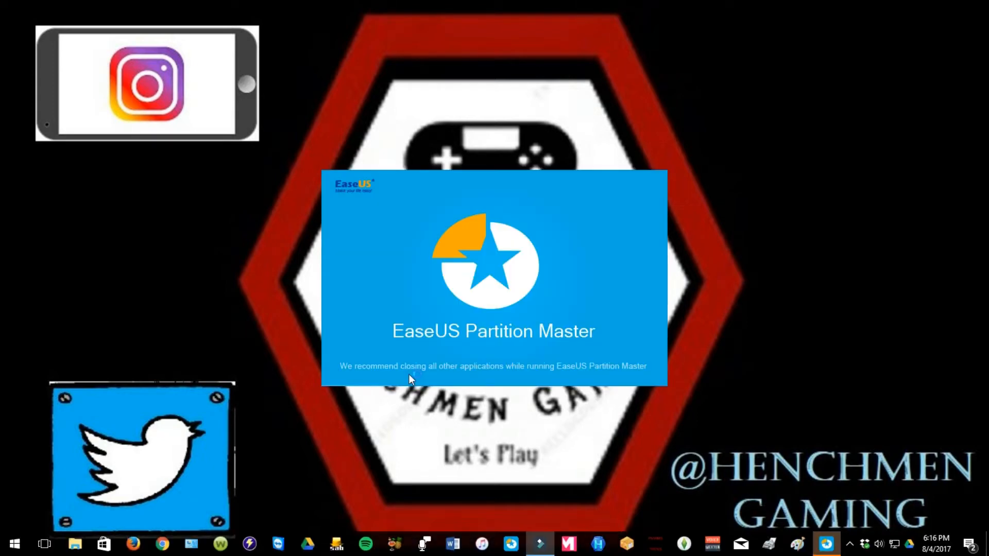
{"action": "mouse_move", "coordinate": [586, 425]}
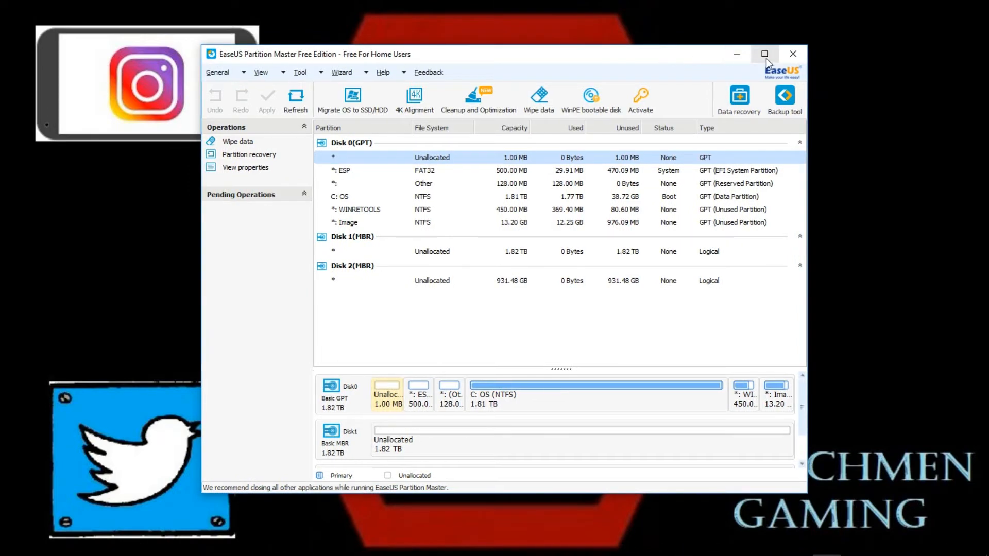
Maximize the Partition Master window so the disk and partition list fills the screen
{"action": "left_click", "coordinate": [765, 54]}
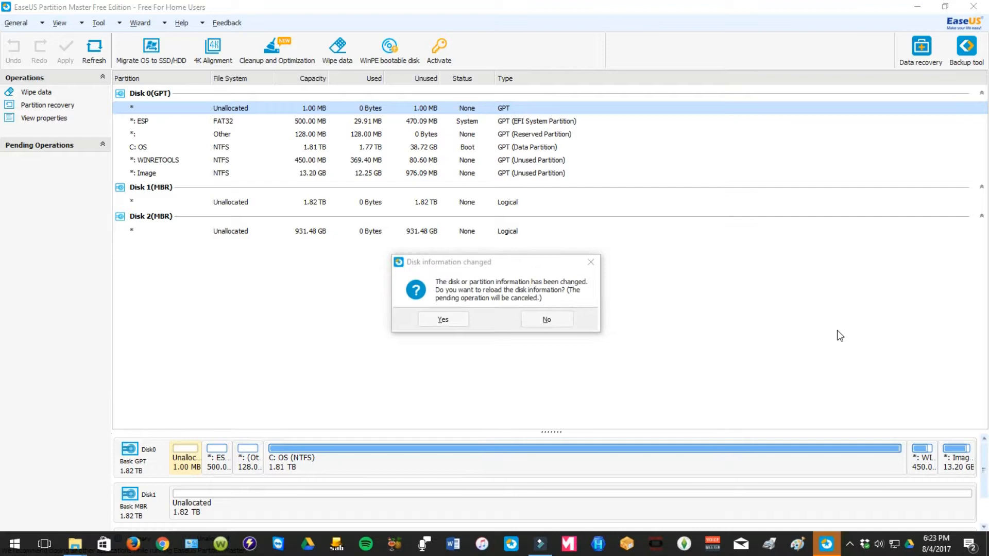
{"action": "mouse_move", "coordinate": [423, 354]}
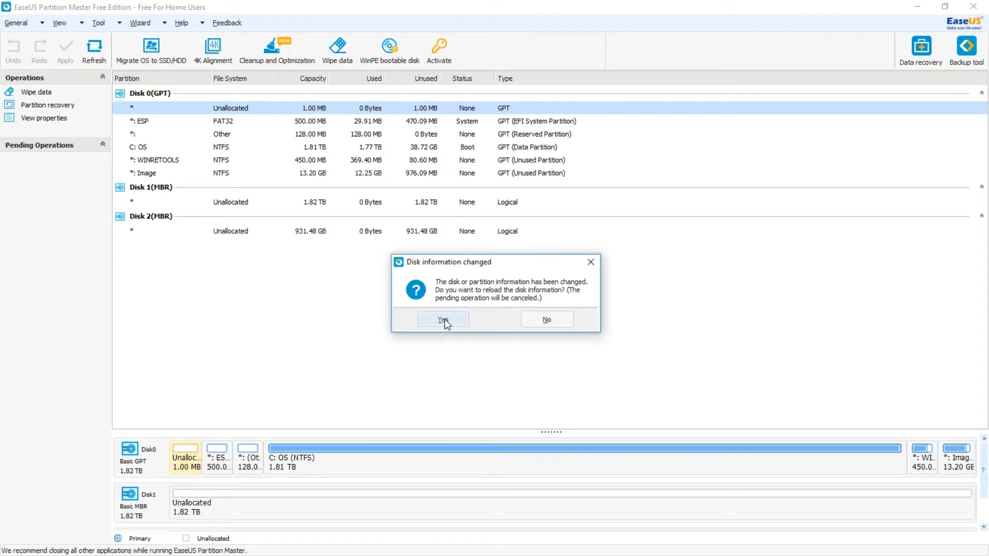
Reload the changed disk information so all three disks appear
{"action": "left_click", "coordinate": [443, 320]}
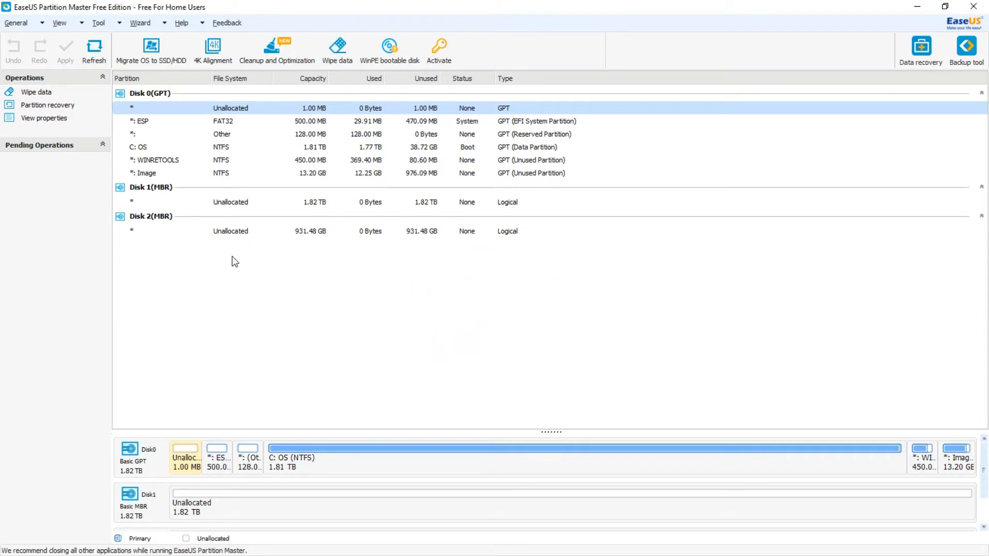
{"action": "mouse_move", "coordinate": [537, 321]}
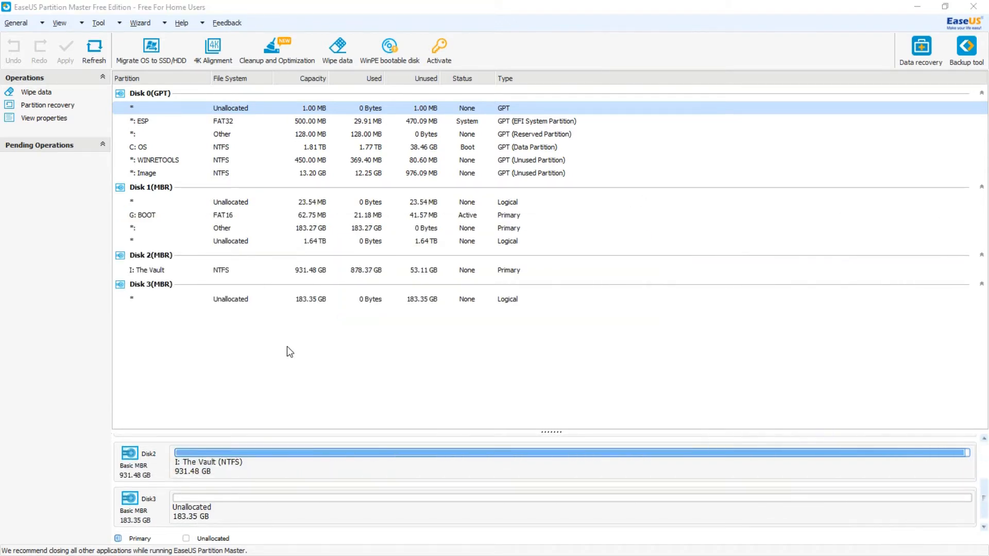
{"action": "mouse_move", "coordinate": [187, 519]}
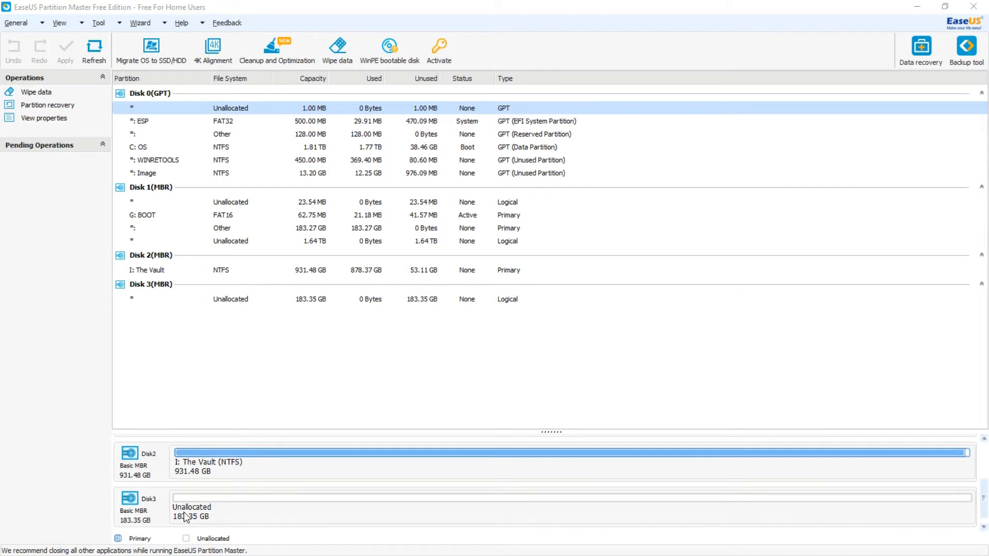
{"action": "mouse_move", "coordinate": [238, 517]}
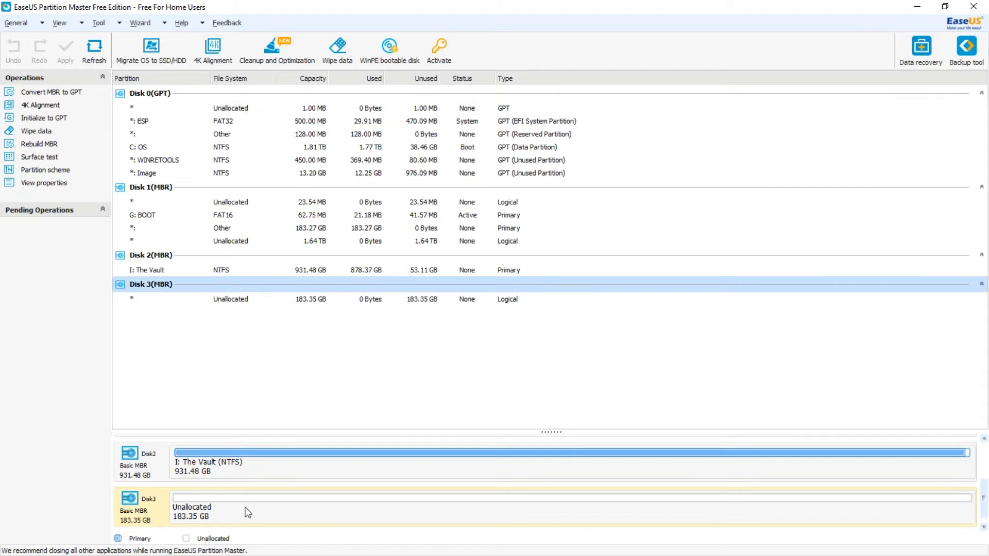
Choose Partition scheme from Disk 3's disk-level context menu
{"action": "right_click", "coordinate": [245, 511]}
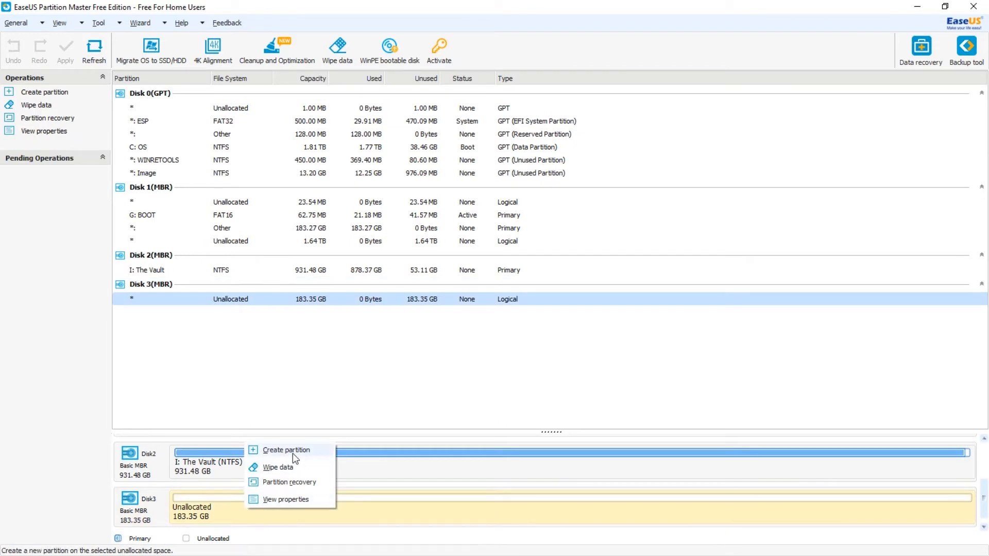
{"action": "mouse_move", "coordinate": [296, 503]}
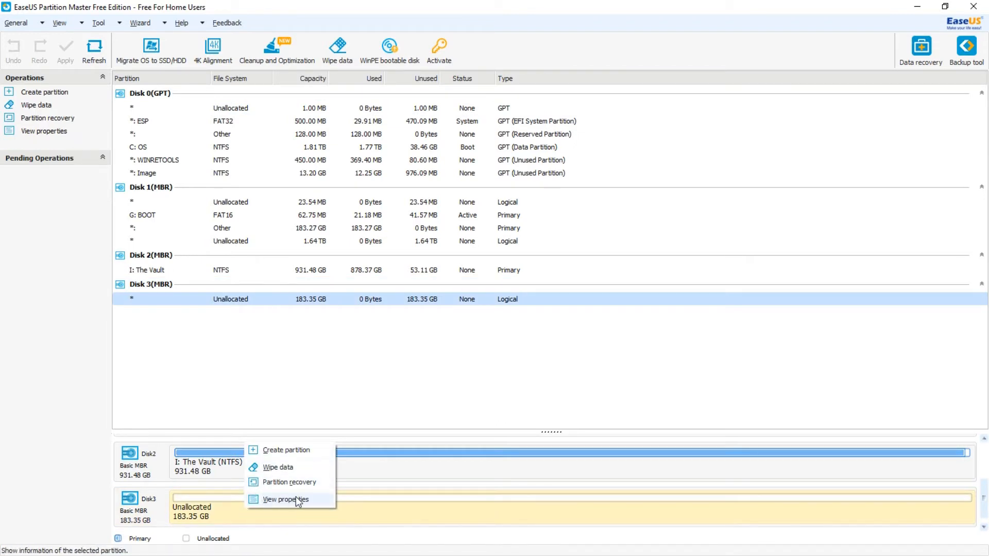
{"action": "mouse_move", "coordinate": [301, 502]}
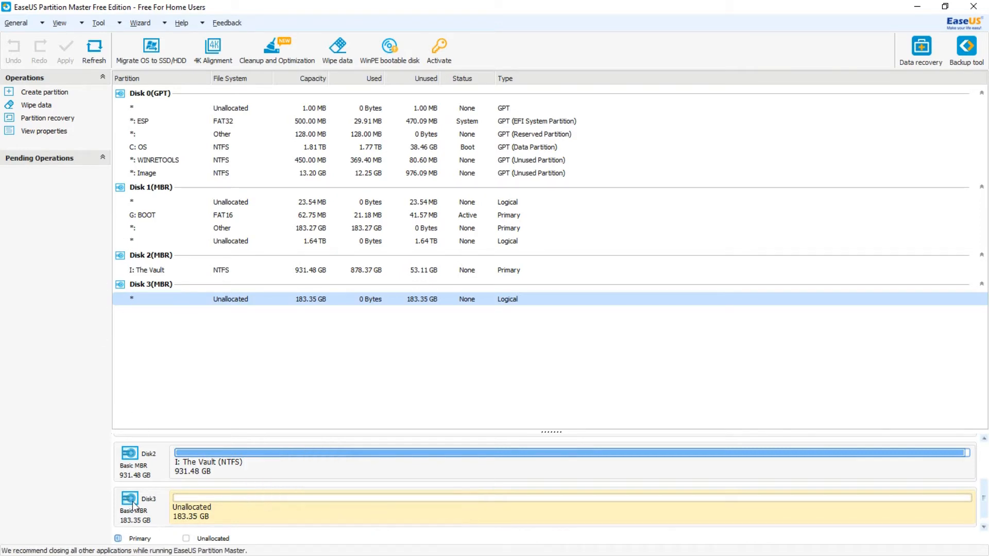
{"action": "right_click", "coordinate": [133, 506]}
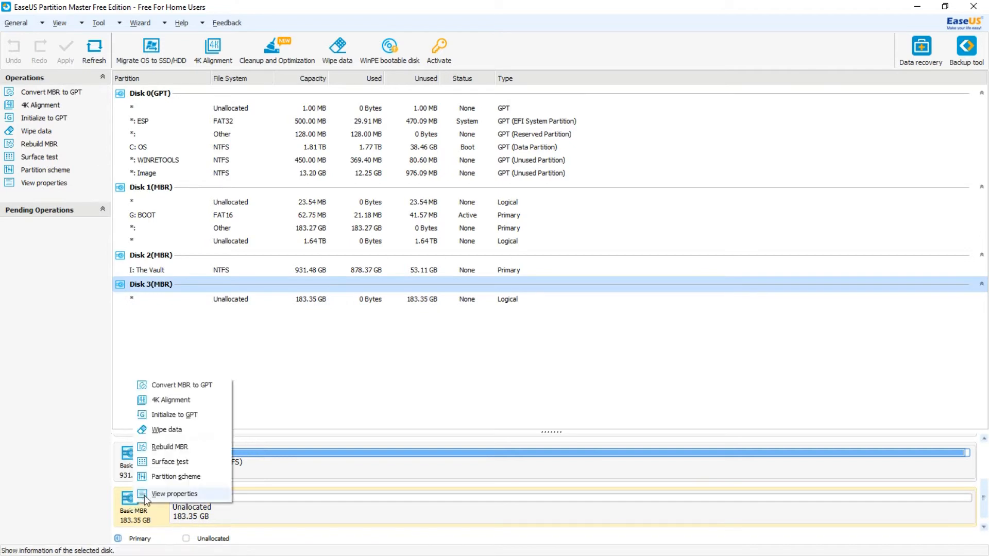
{"action": "mouse_move", "coordinate": [164, 477]}
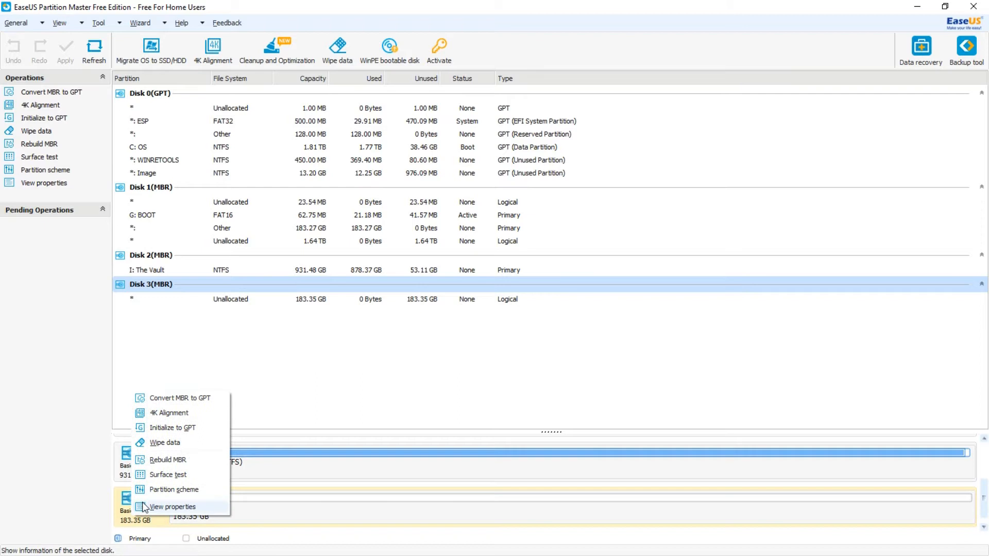
{"action": "mouse_move", "coordinate": [161, 492]}
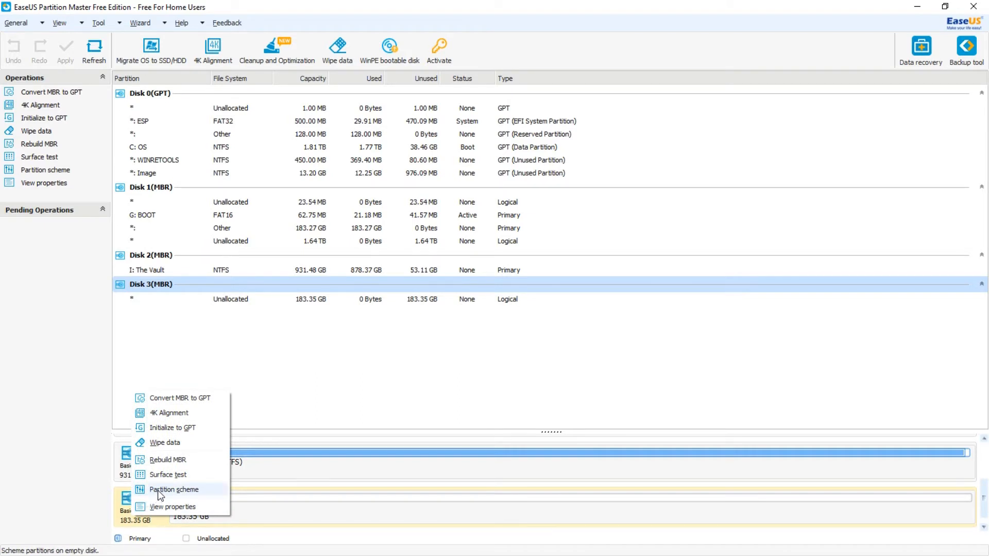
{"action": "left_click", "coordinate": [174, 491]}
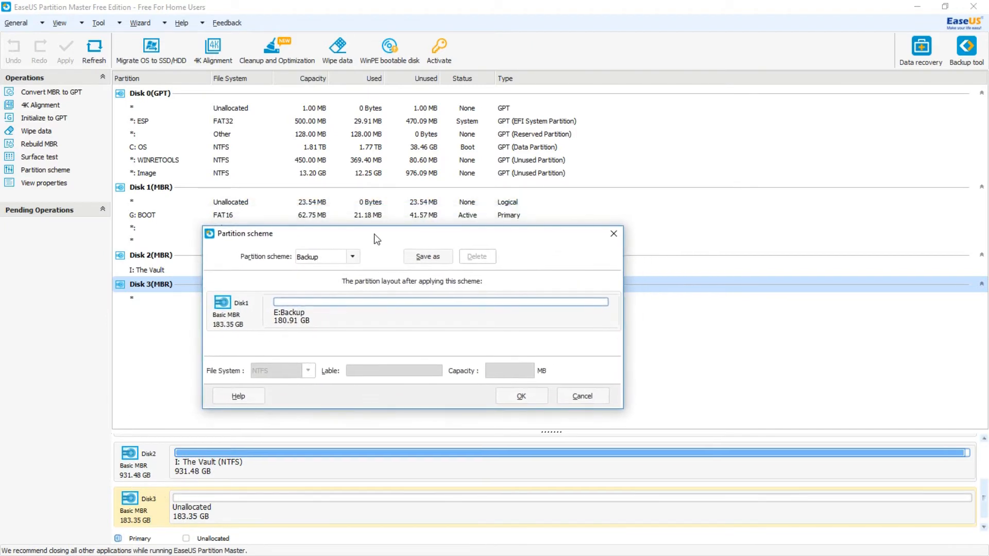
{"action": "mouse_move", "coordinate": [271, 317]}
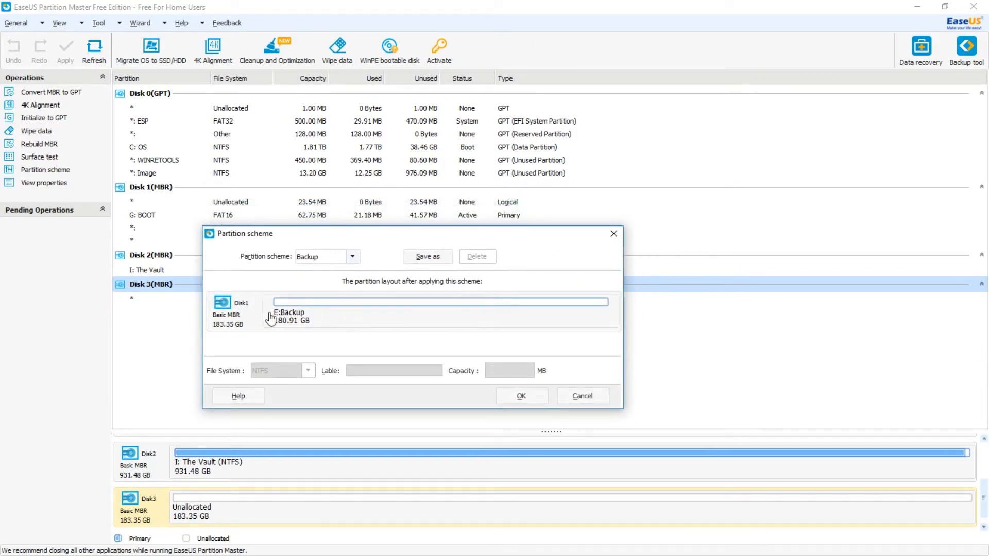
Set the new partition to FAT32 with label PIE and confirm the scheme
{"action": "left_click", "coordinate": [439, 317]}
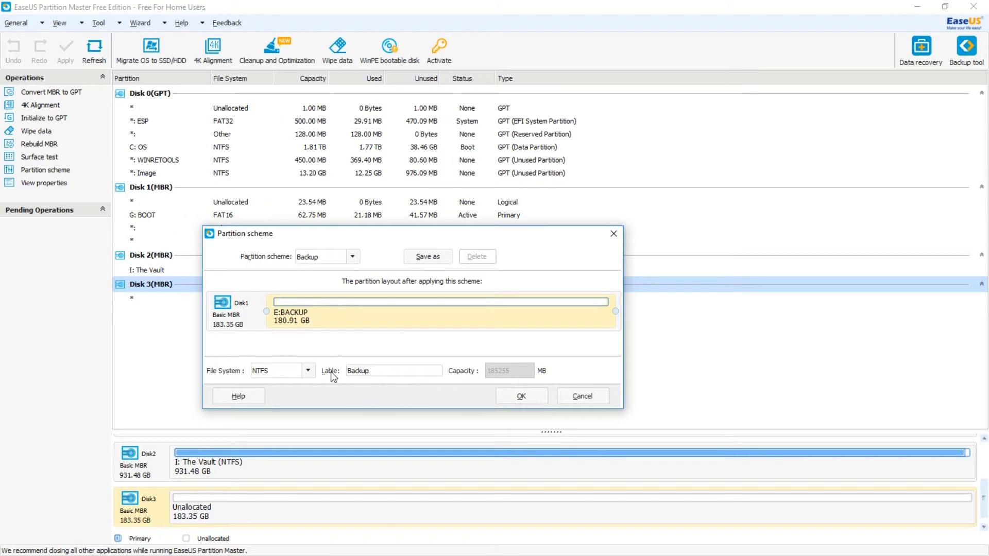
{"action": "left_click", "coordinate": [307, 371]}
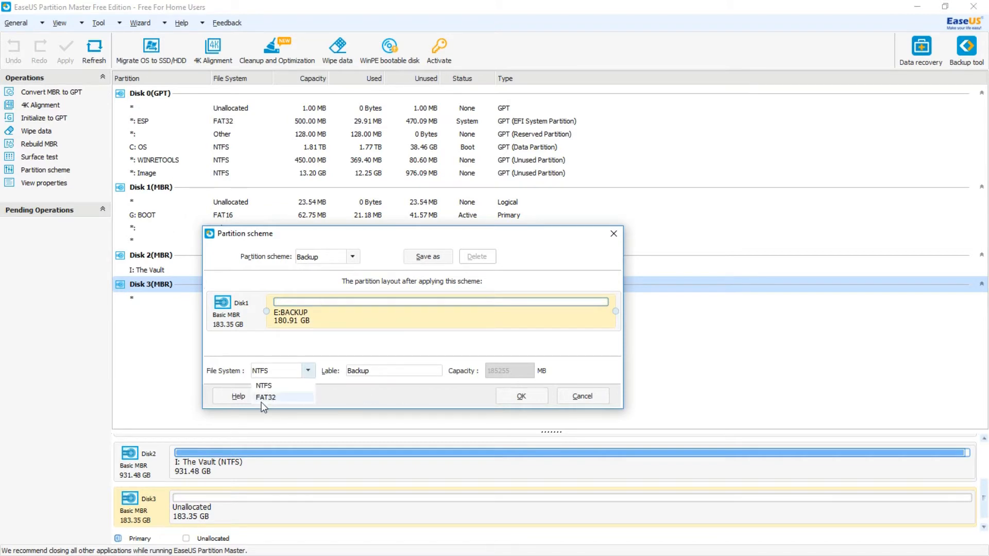
{"action": "left_click", "coordinate": [265, 398]}
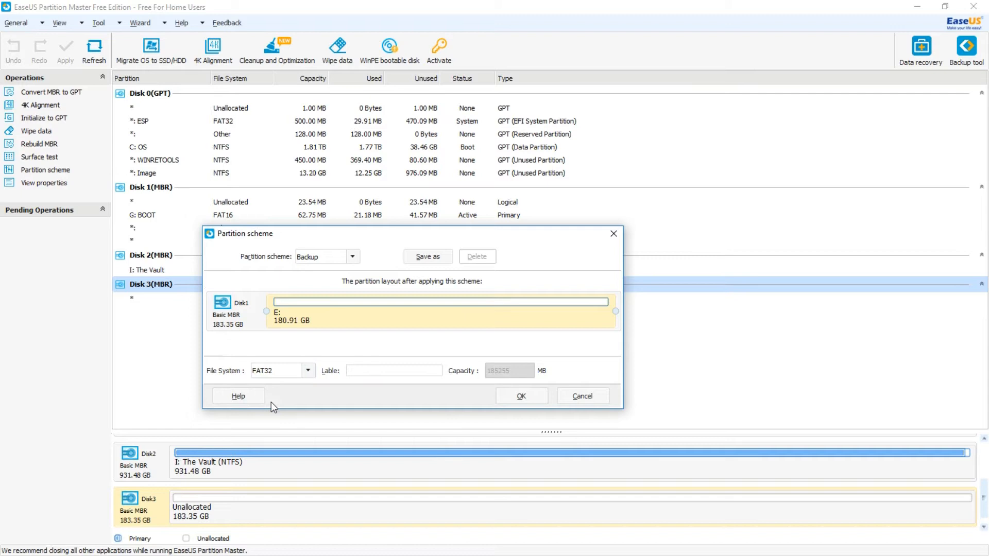
{"action": "left_click", "coordinate": [393, 370]}
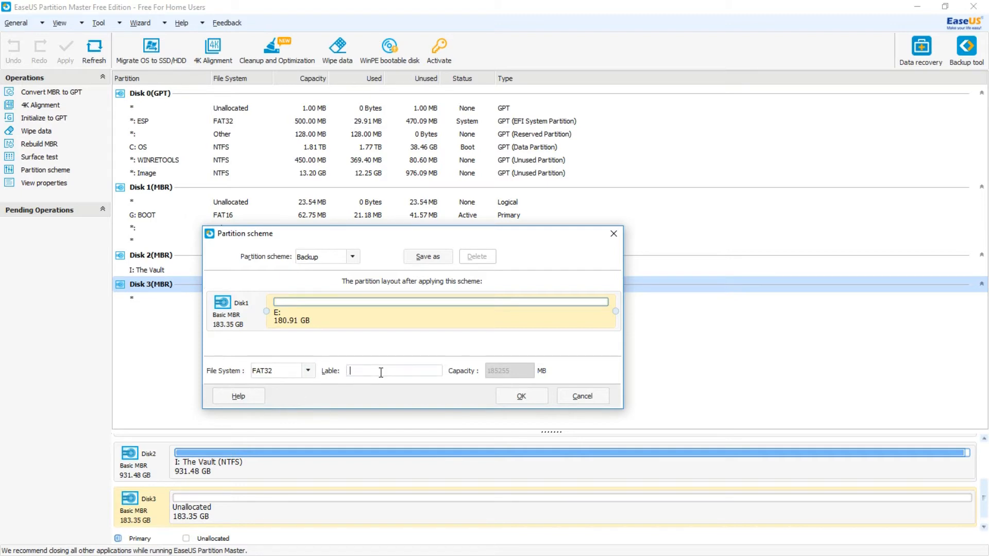
{"action": "type", "text": "PIE"}
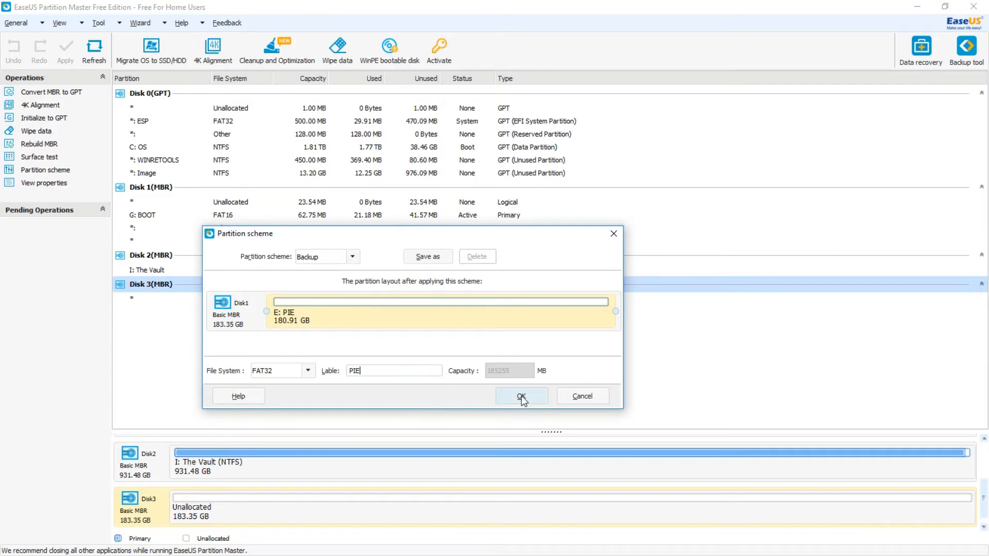
{"action": "left_click", "coordinate": [521, 395]}
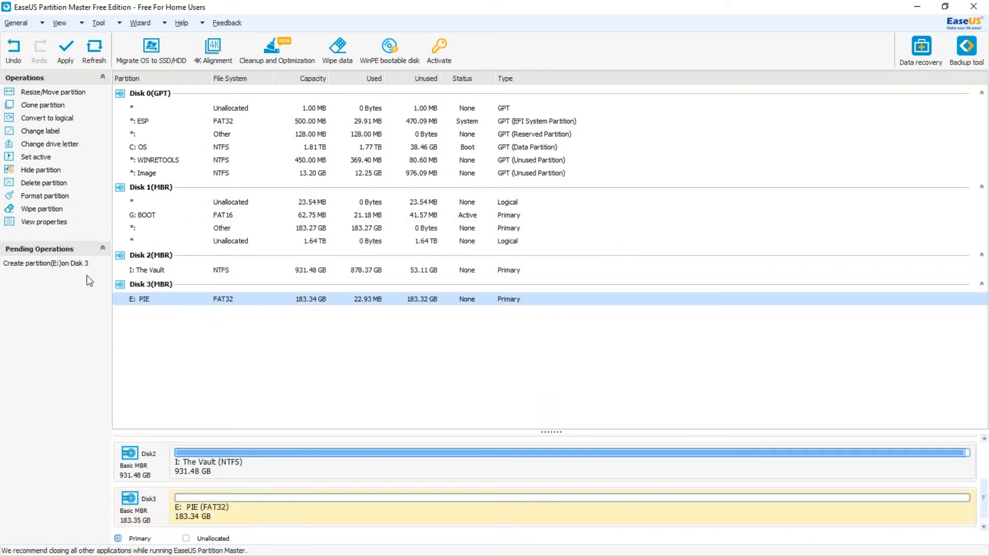
{"action": "mouse_move", "coordinate": [45, 274]}
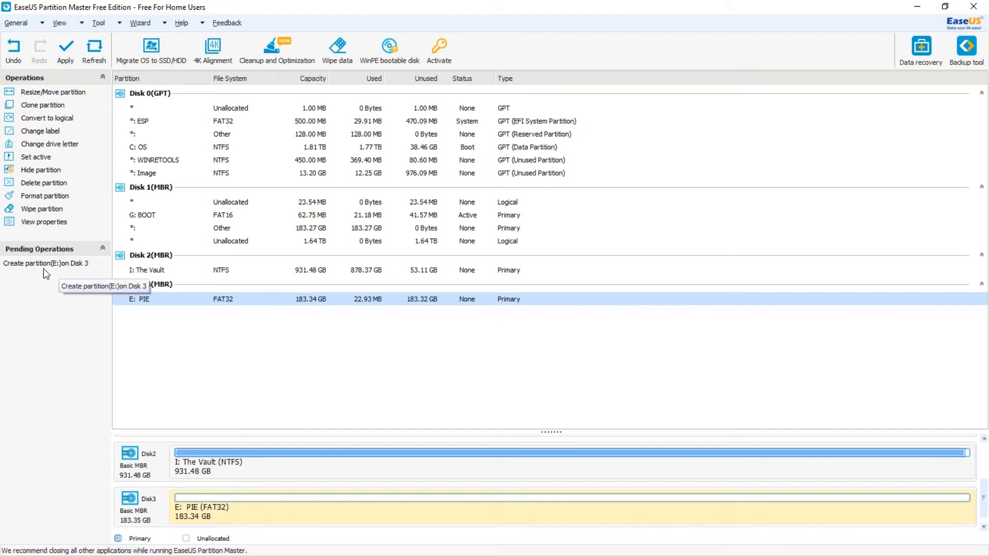
{"action": "mouse_move", "coordinate": [75, 53]}
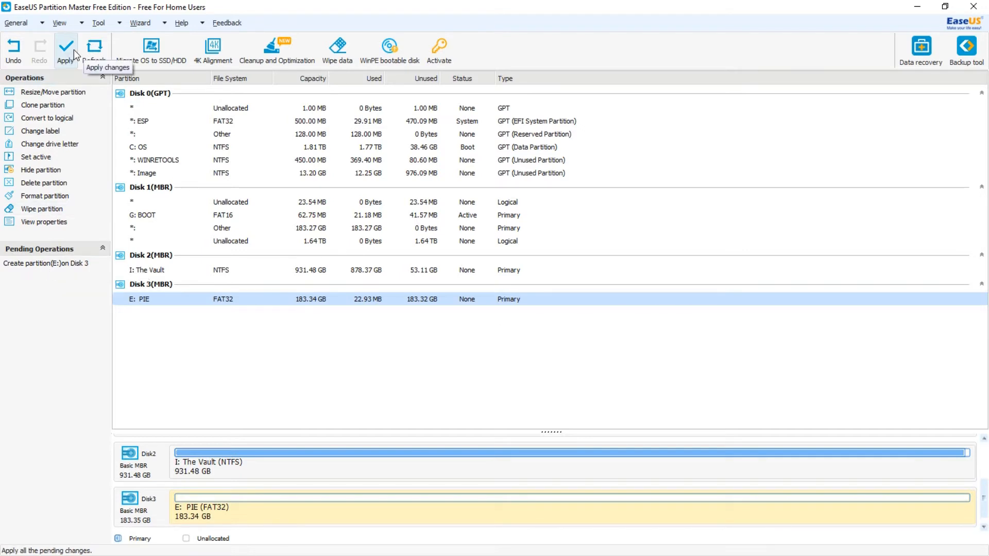
Apply the pending create-partition operation and dismiss the success message
{"action": "left_click", "coordinate": [66, 46]}
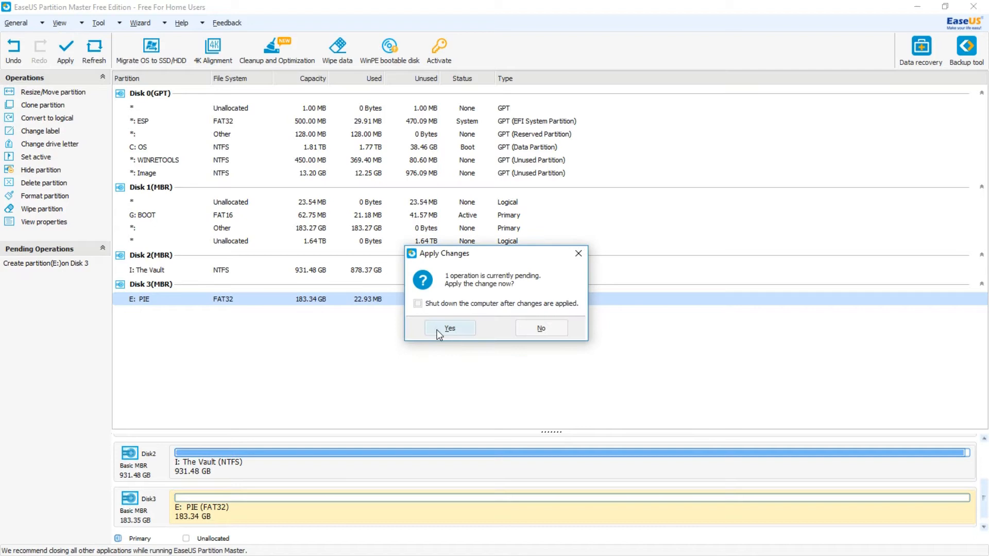
{"action": "left_click", "coordinate": [449, 328]}
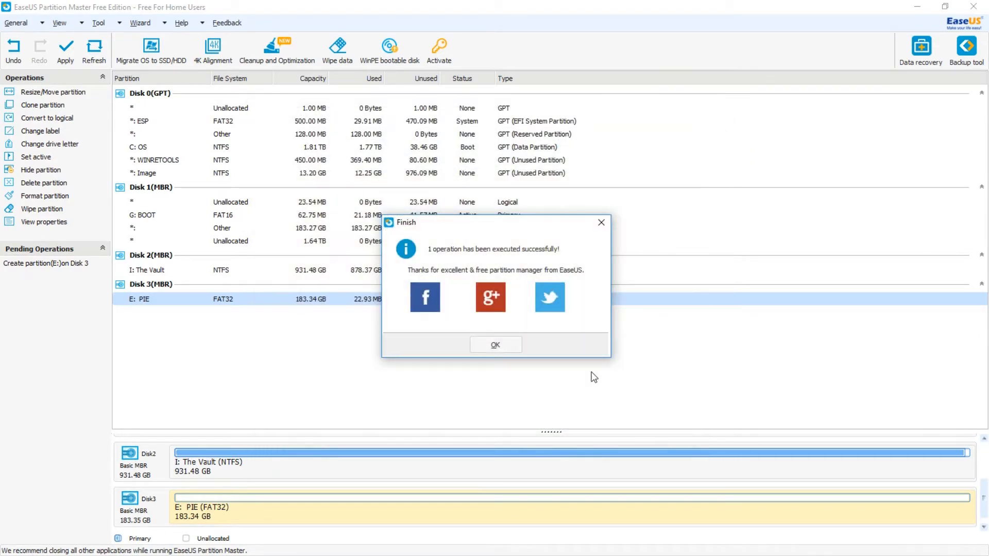
{"action": "left_click", "coordinate": [496, 344]}
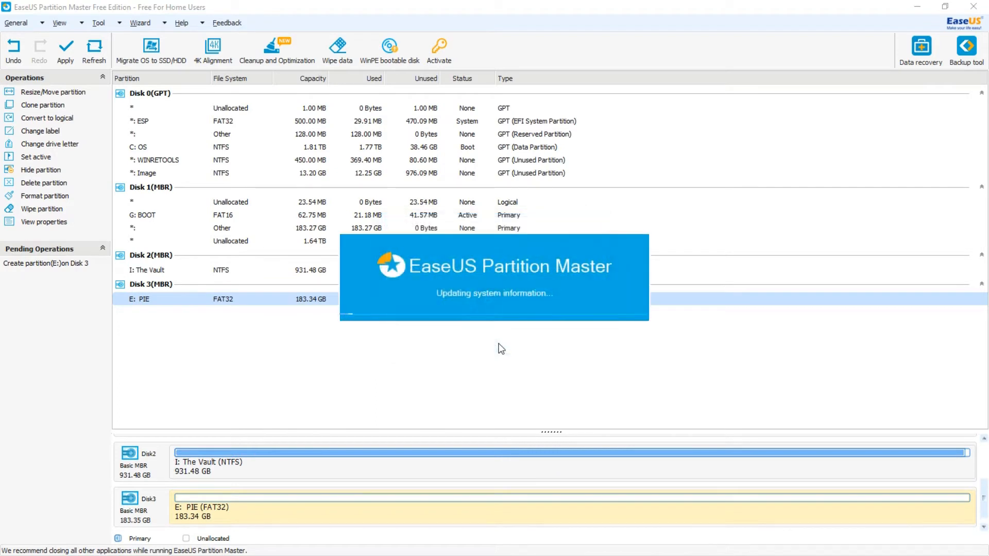
{"action": "mouse_move", "coordinate": [569, 354]}
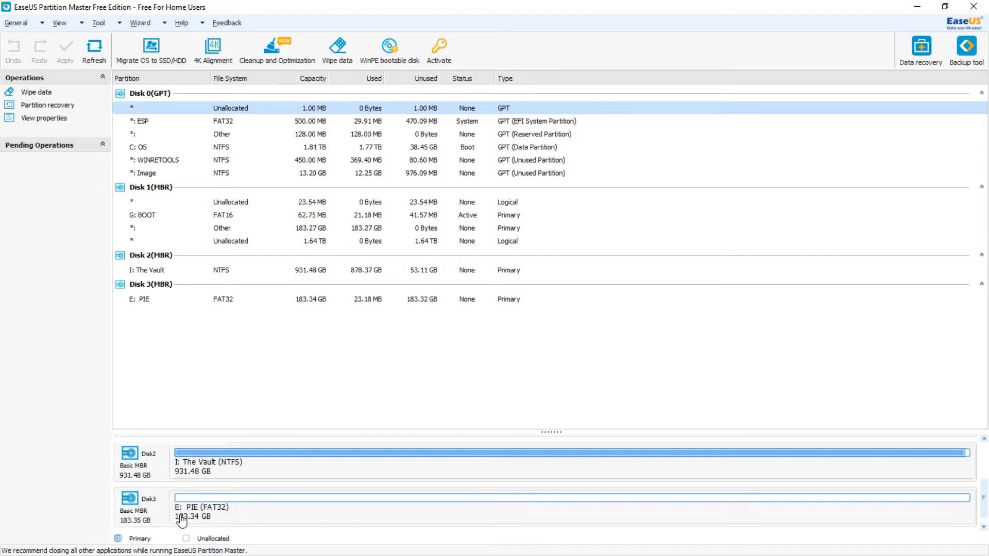
{"action": "mouse_move", "coordinate": [218, 520]}
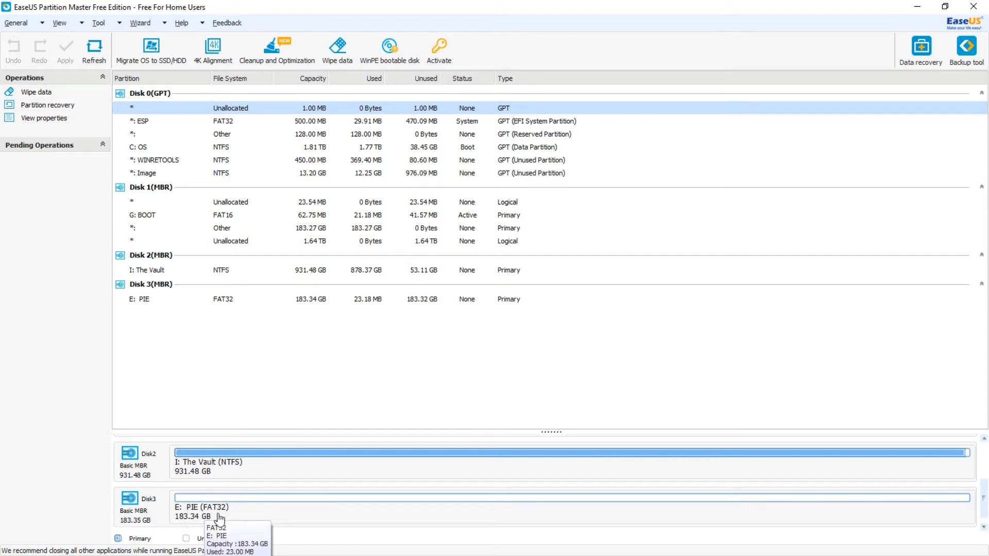
{"action": "mouse_move", "coordinate": [270, 501]}
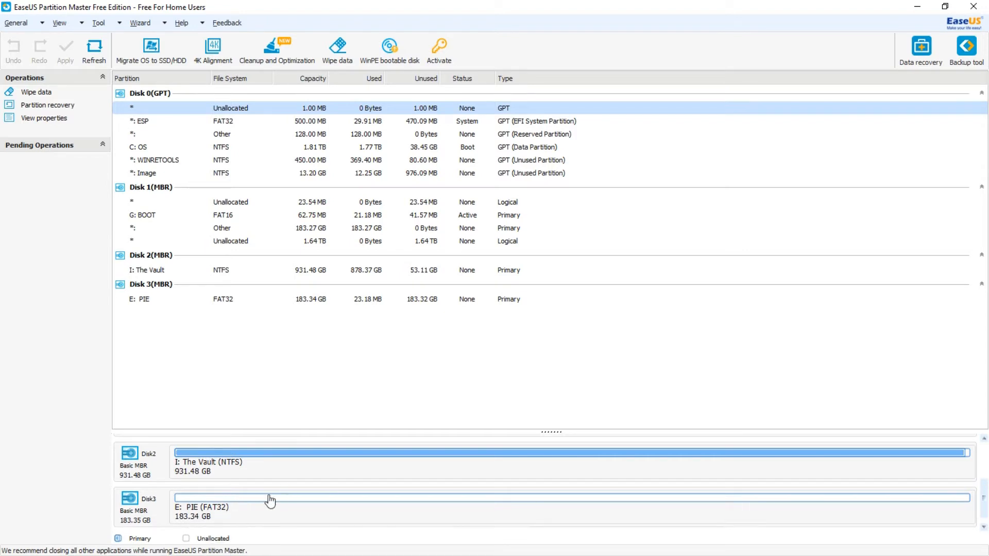
{"action": "mouse_move", "coordinate": [267, 499]}
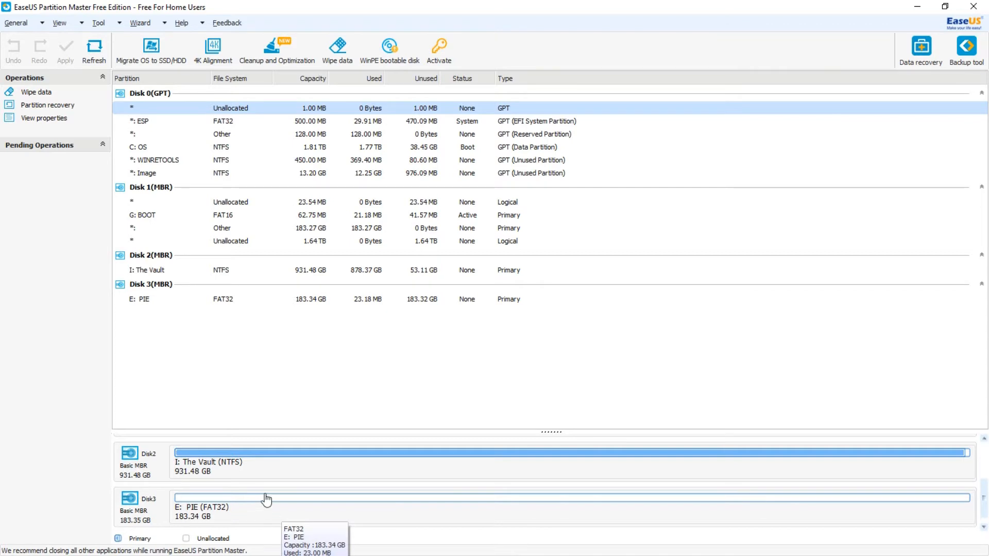
{"action": "mouse_move", "coordinate": [179, 359]}
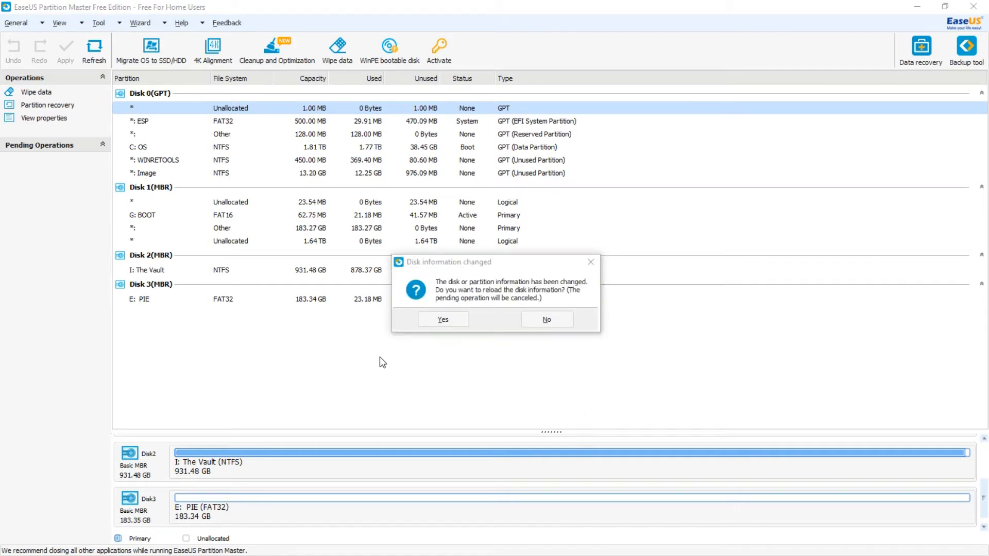
{"action": "mouse_move", "coordinate": [340, 348]}
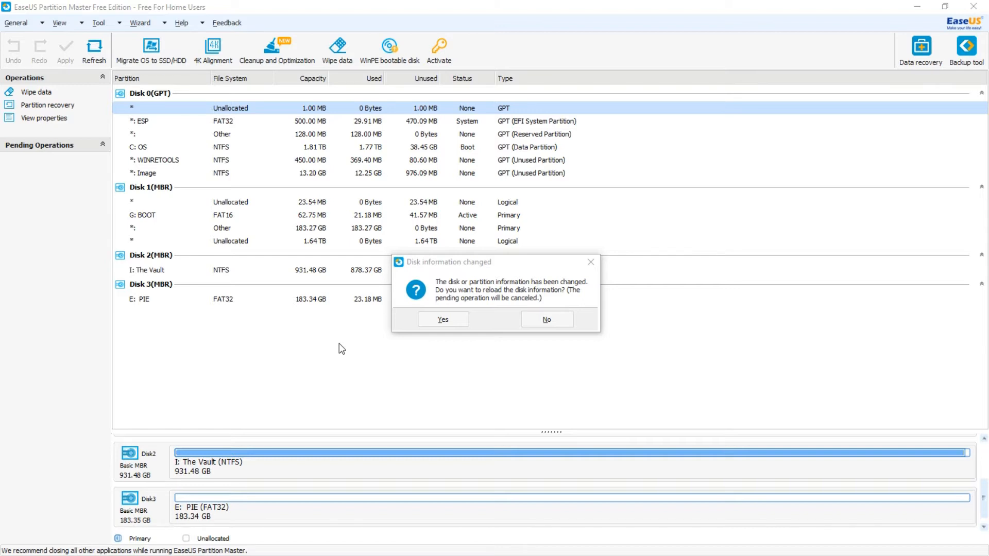
{"action": "mouse_move", "coordinate": [197, 348]}
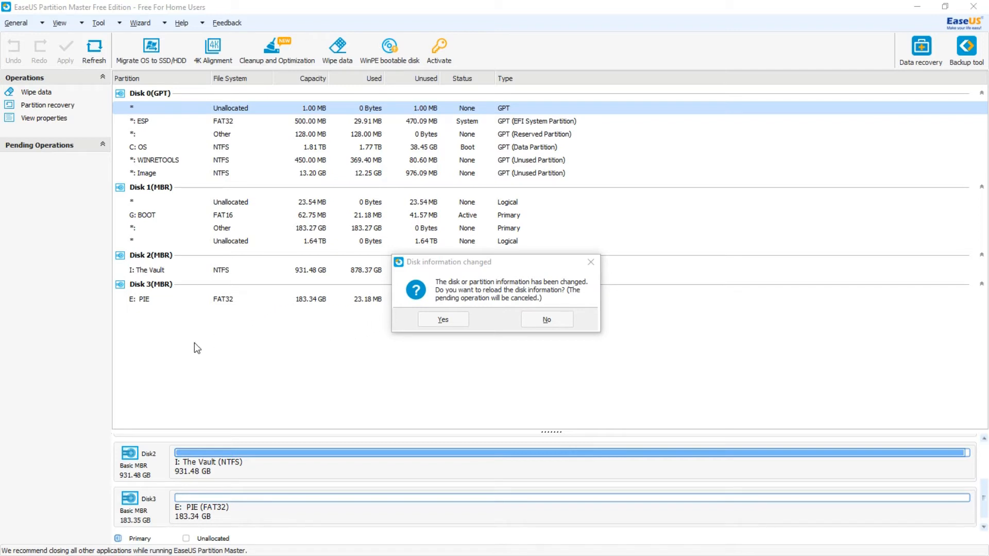
{"action": "mouse_move", "coordinate": [209, 339]}
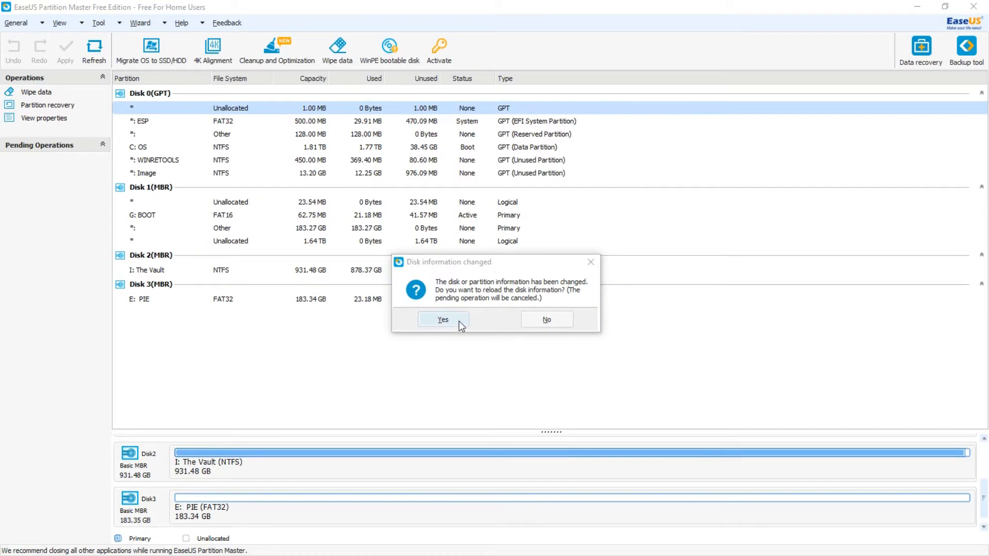
Reload the disk information so the 29.72 GB PSP DUO 1 card shows as Disk 4
{"action": "left_click", "coordinate": [443, 320]}
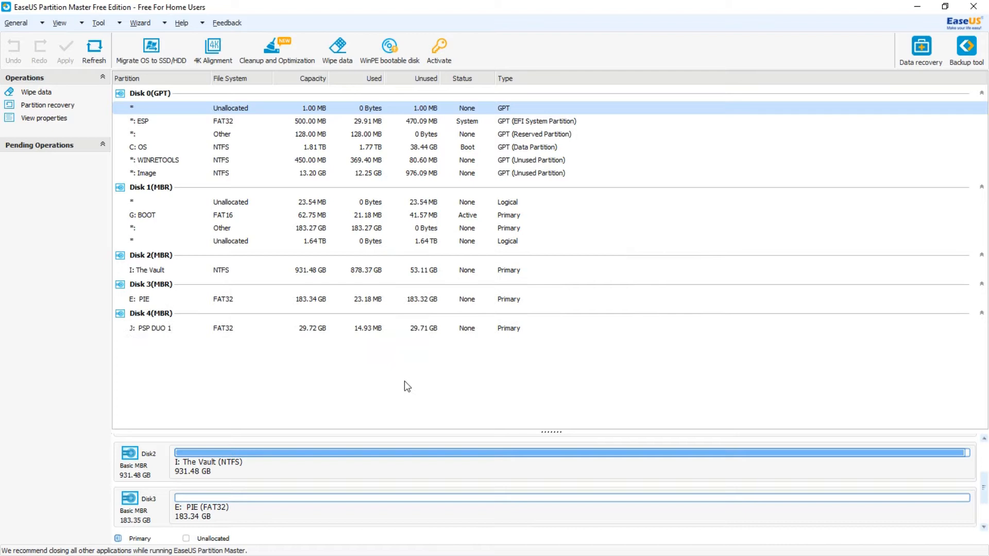
{"action": "left_click", "coordinate": [155, 329]}
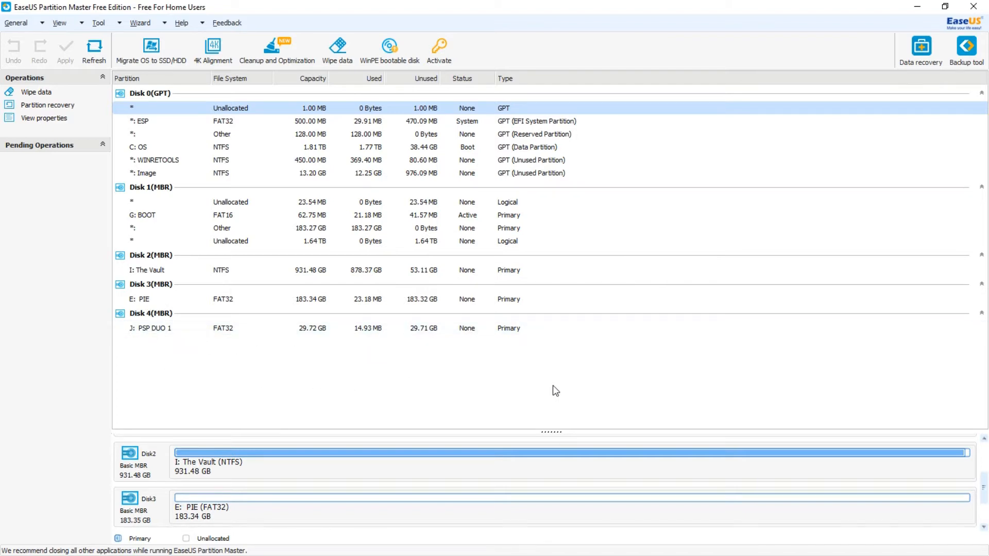
{"action": "mouse_move", "coordinate": [216, 385]}
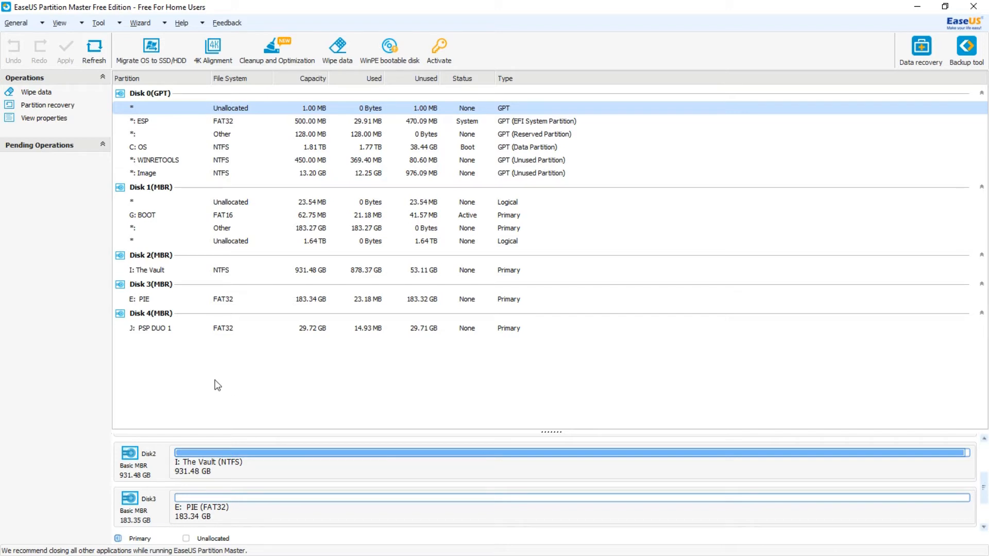
{"action": "mouse_move", "coordinate": [315, 342]}
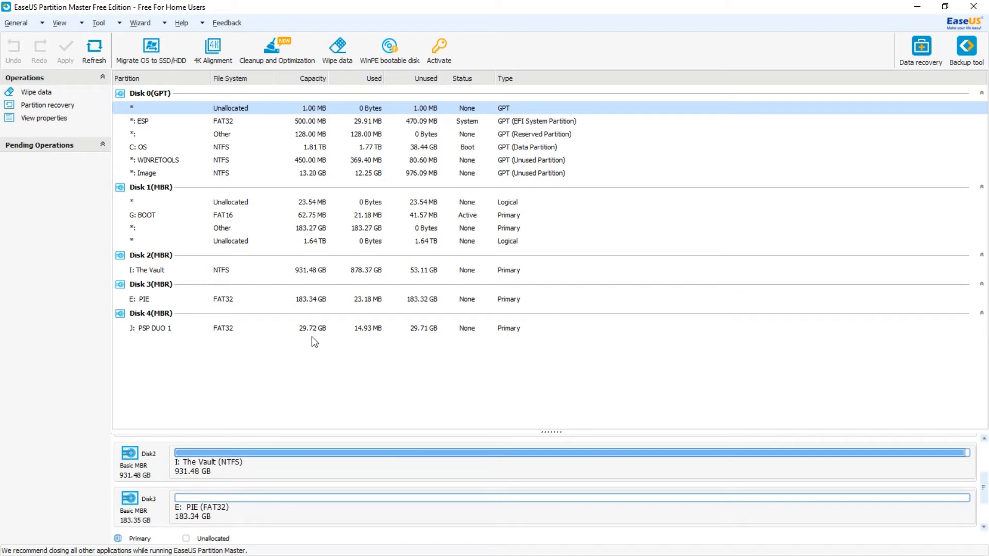
Reload the disk list for the old card as Disk 4 and start the Disk Clone Wizard
{"action": "left_click", "coordinate": [155, 328]}
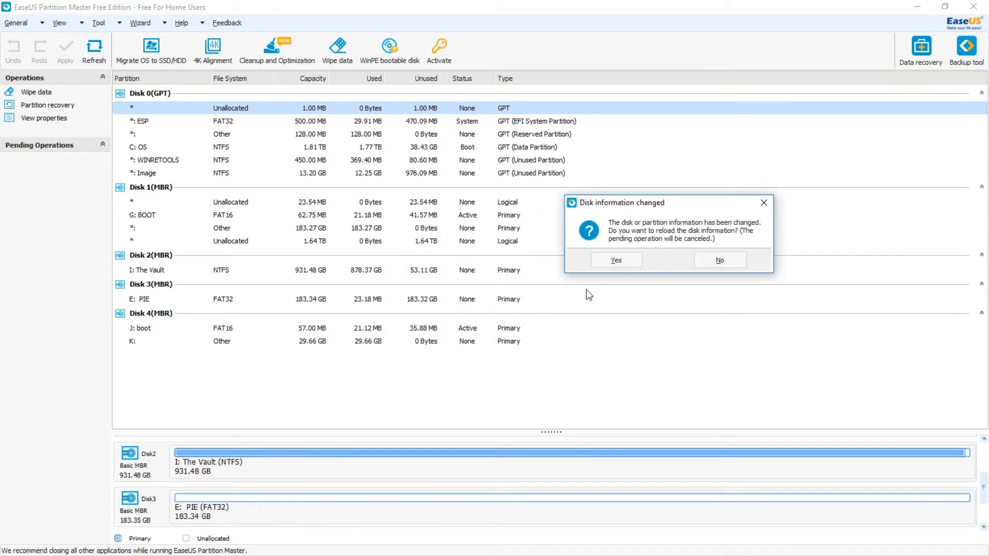
{"action": "mouse_move", "coordinate": [338, 360]}
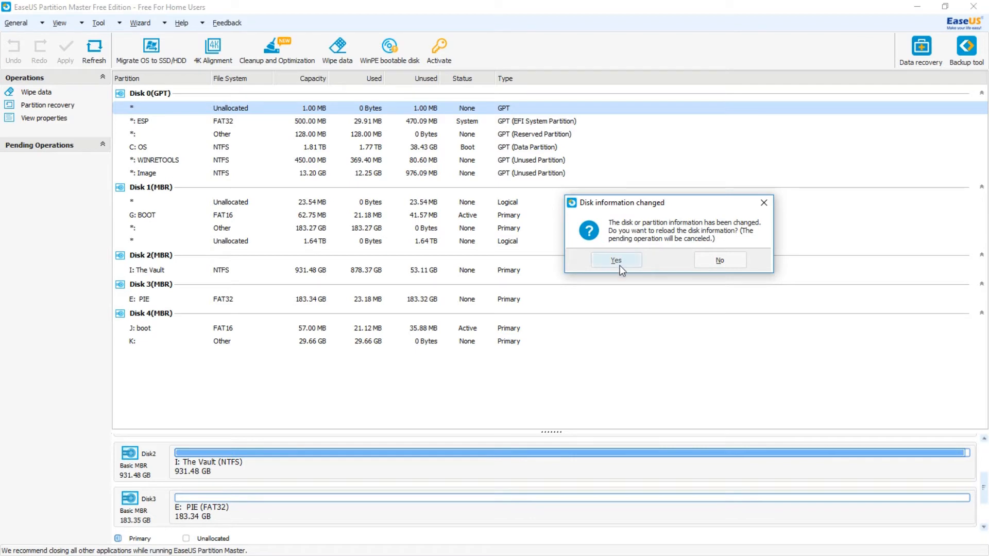
{"action": "left_click", "coordinate": [616, 260]}
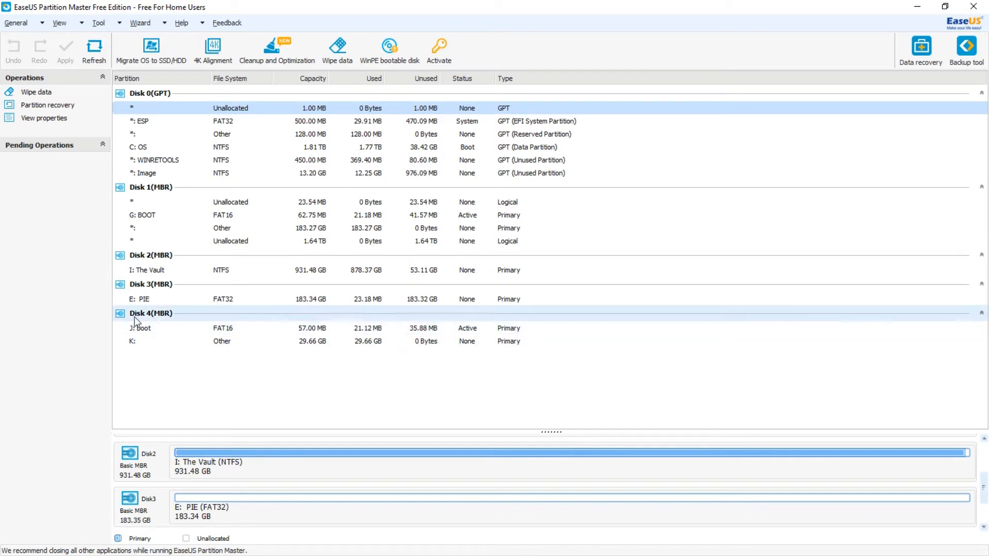
{"action": "mouse_move", "coordinate": [207, 365]}
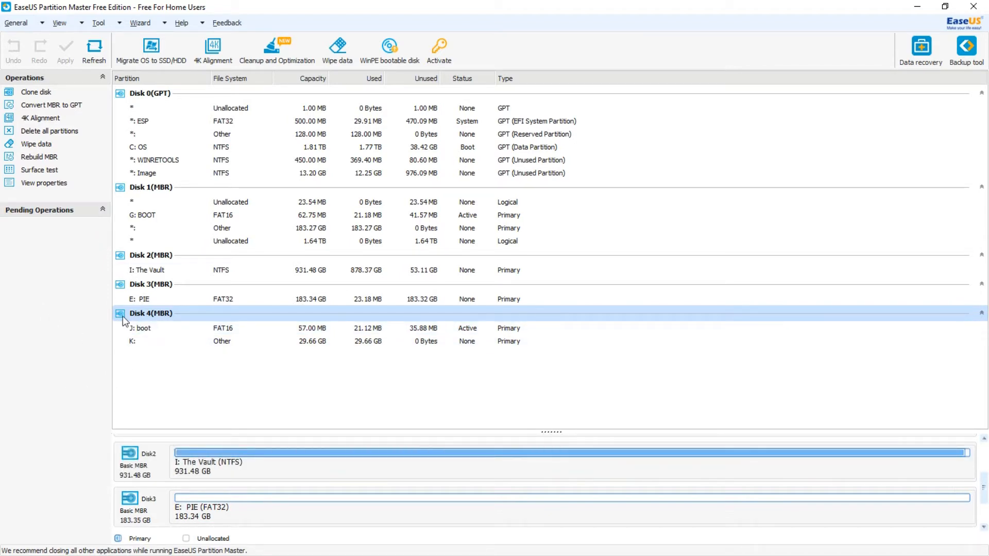
{"action": "left_click", "coordinate": [36, 91]}
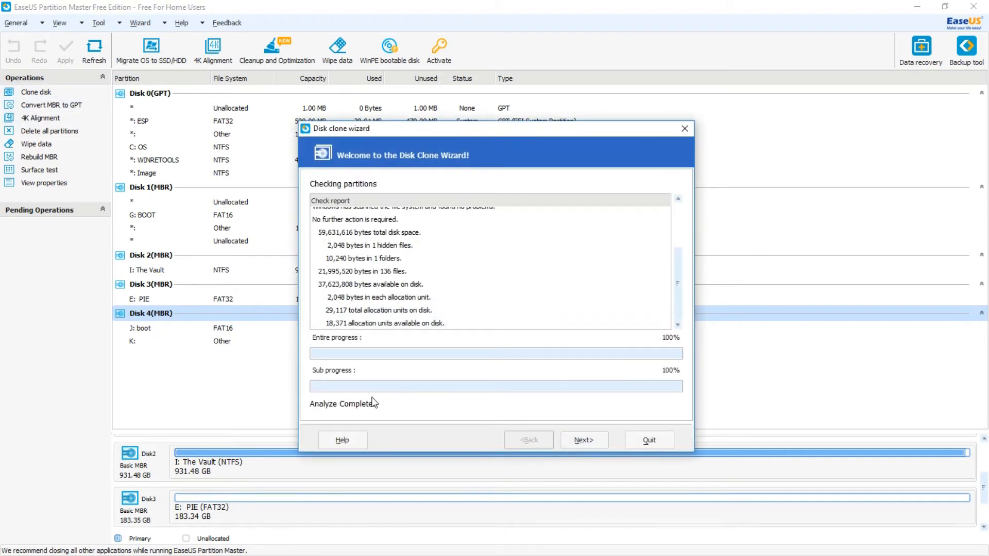
Select the 183.35 GB Disk 3 as the clone destination for Disk 4
{"action": "left_click", "coordinate": [584, 440]}
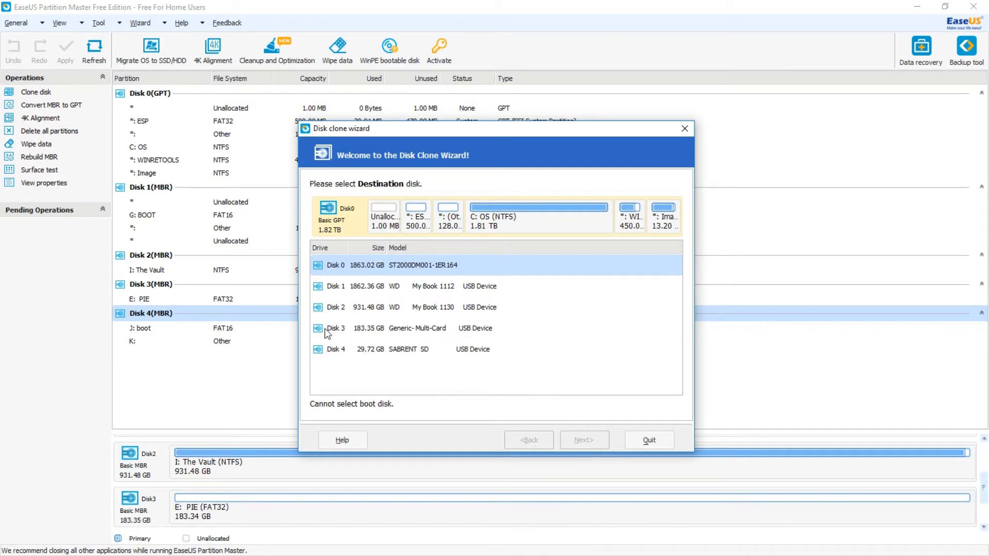
{"action": "left_click", "coordinate": [334, 329]}
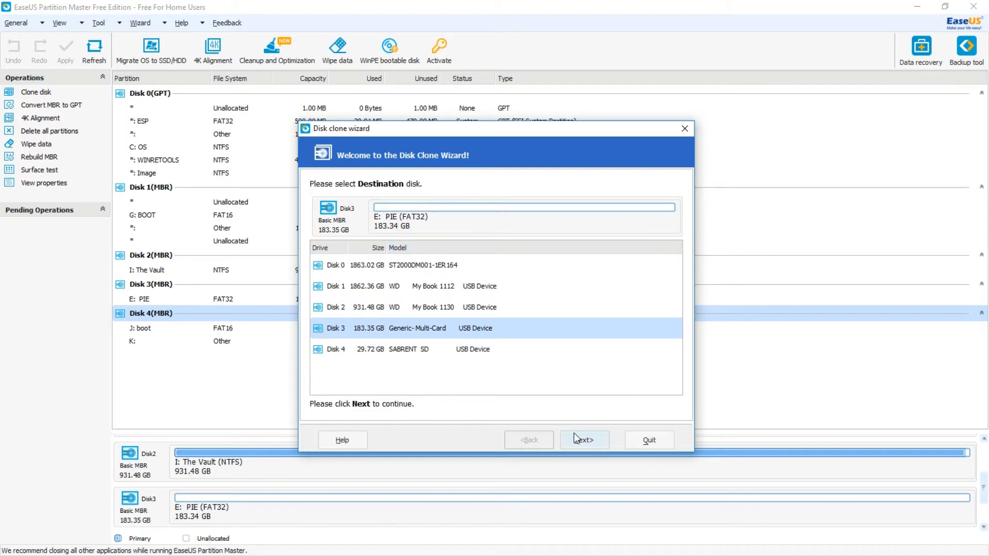
{"action": "left_click", "coordinate": [584, 440]}
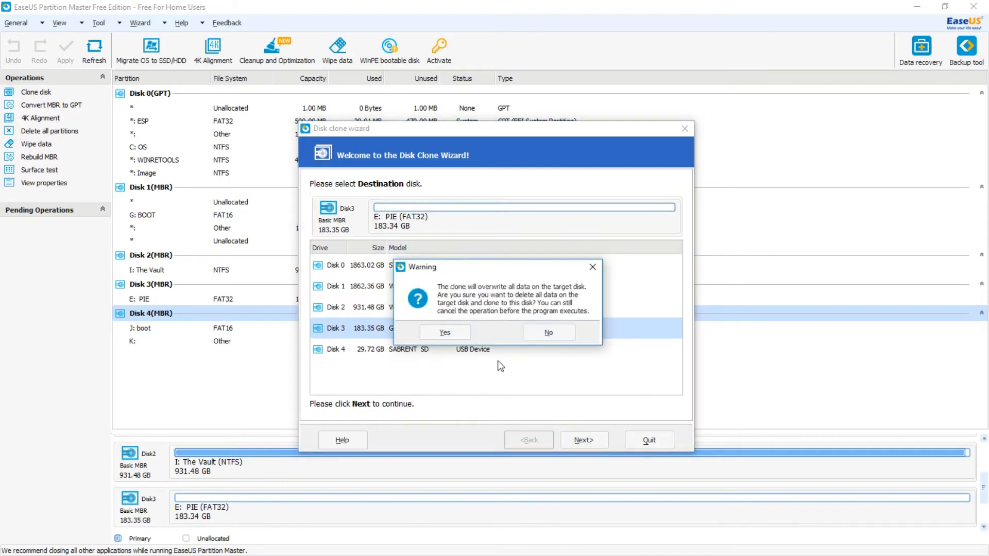
{"action": "mouse_move", "coordinate": [430, 347]}
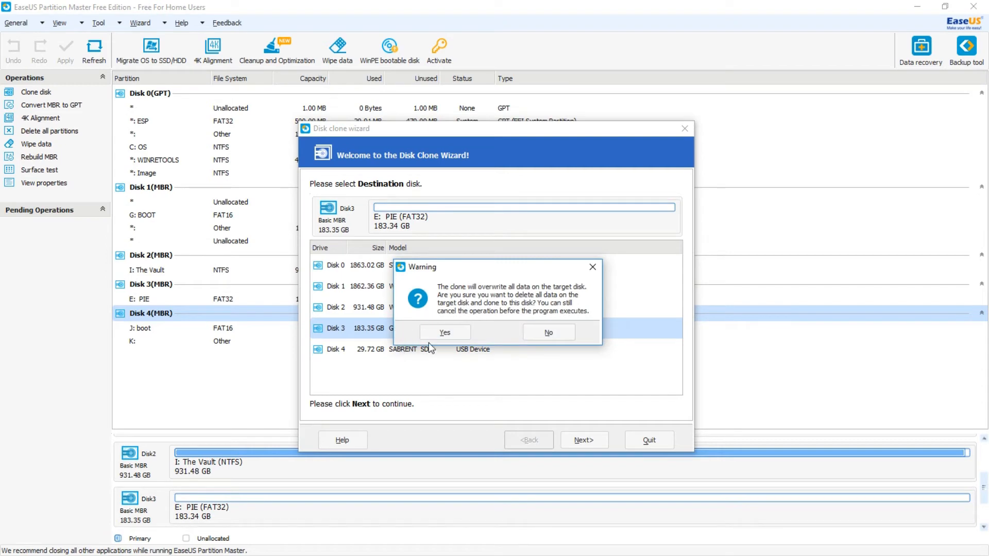
Confirm overwriting Disk 3, turn on Optimize for SSD, and finish the wizard
{"action": "left_click", "coordinate": [445, 331]}
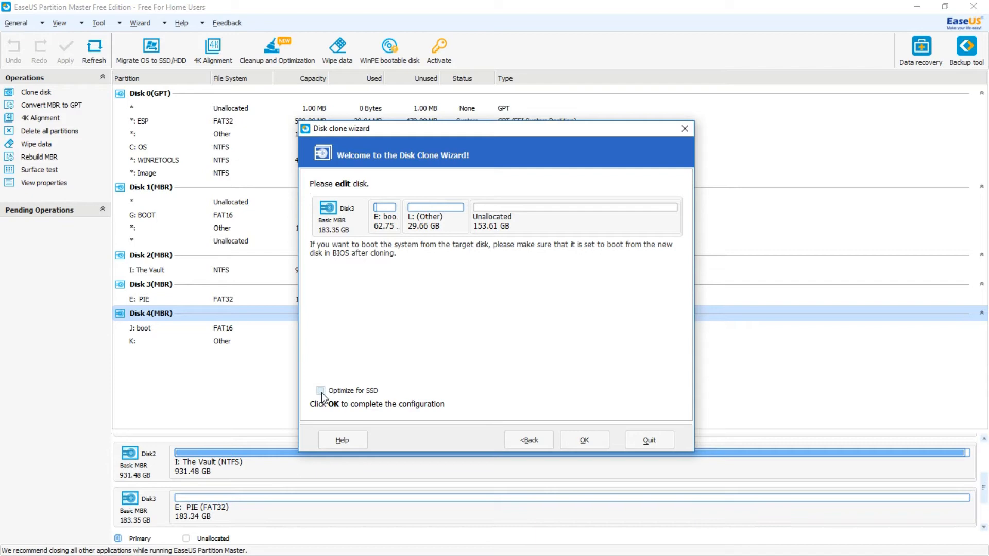
{"action": "left_click", "coordinate": [321, 391]}
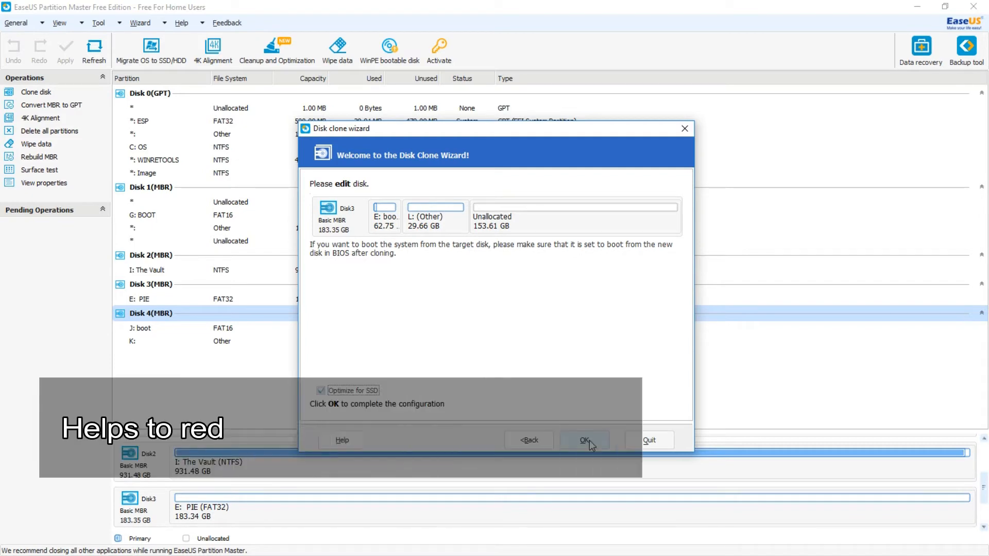
{"action": "left_click", "coordinate": [584, 440]}
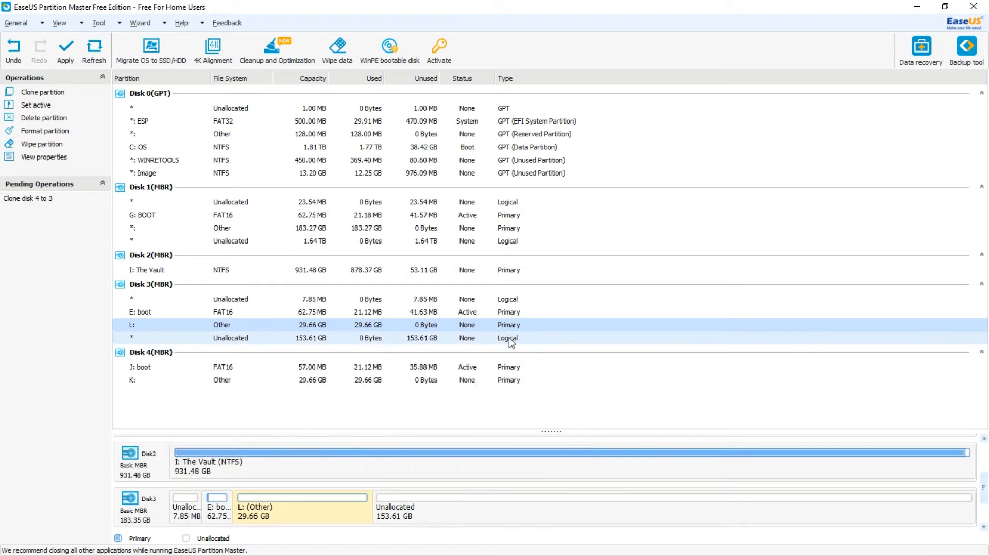
{"action": "mouse_move", "coordinate": [29, 205]}
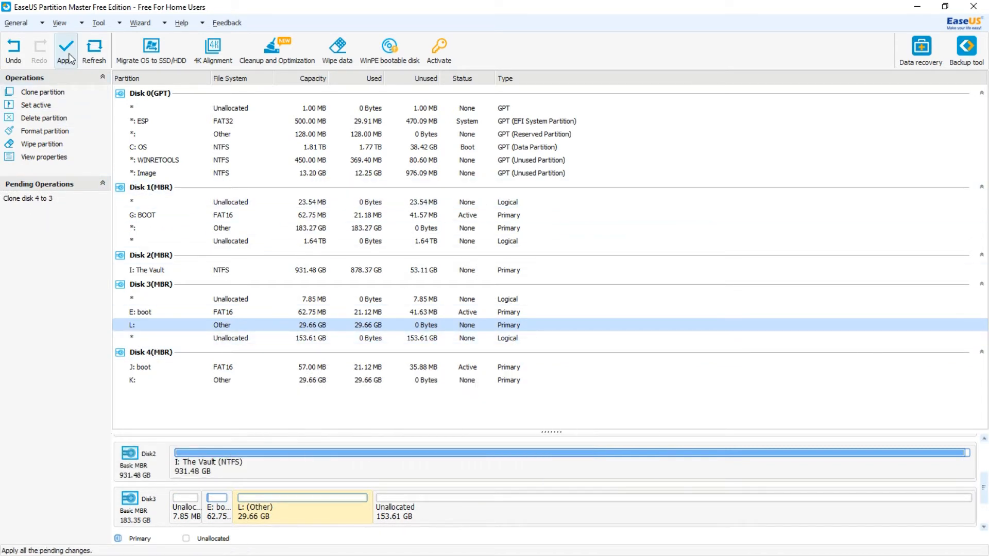
Apply the queued 'Clone disk 4 to 3' operation and let it run
{"action": "left_click", "coordinate": [65, 48]}
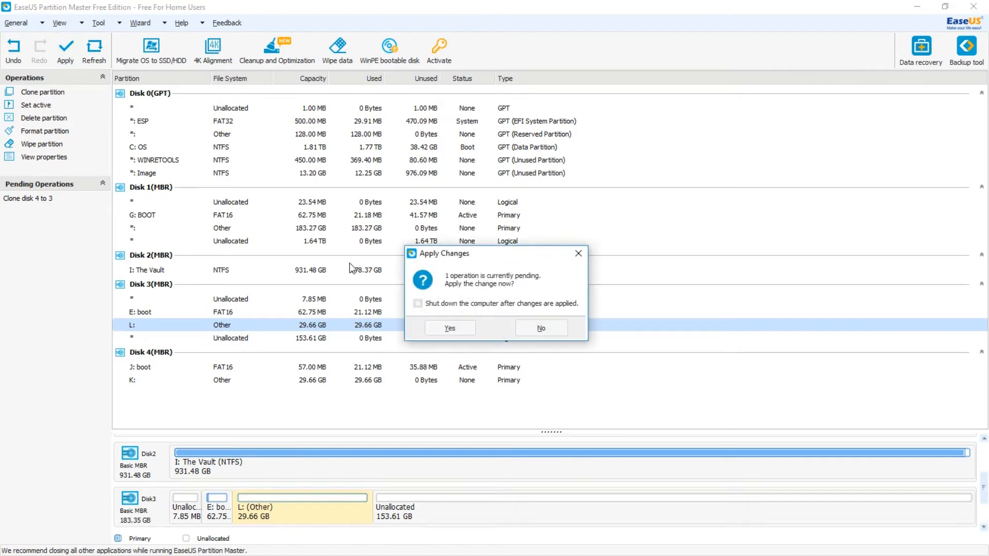
{"action": "mouse_move", "coordinate": [468, 318]}
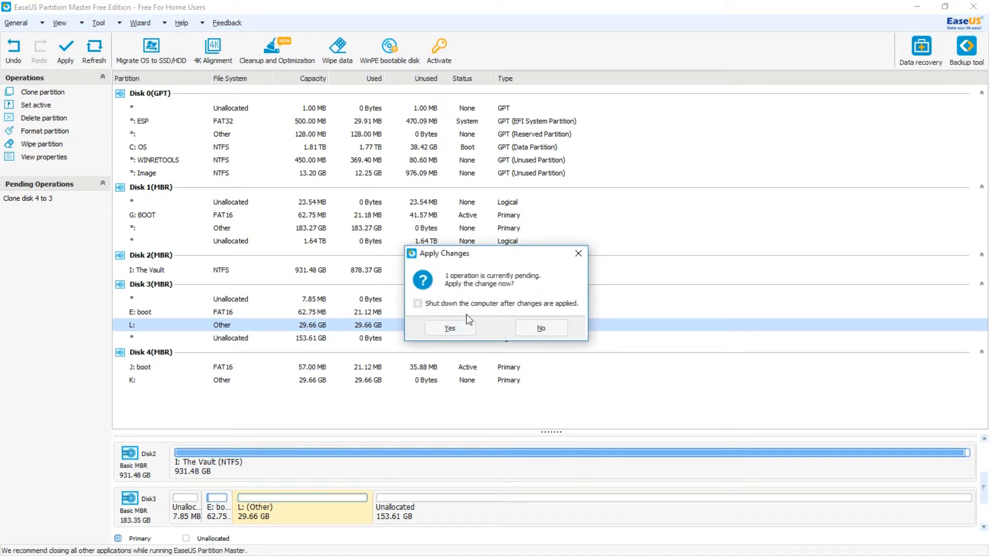
{"action": "left_click", "coordinate": [450, 328]}
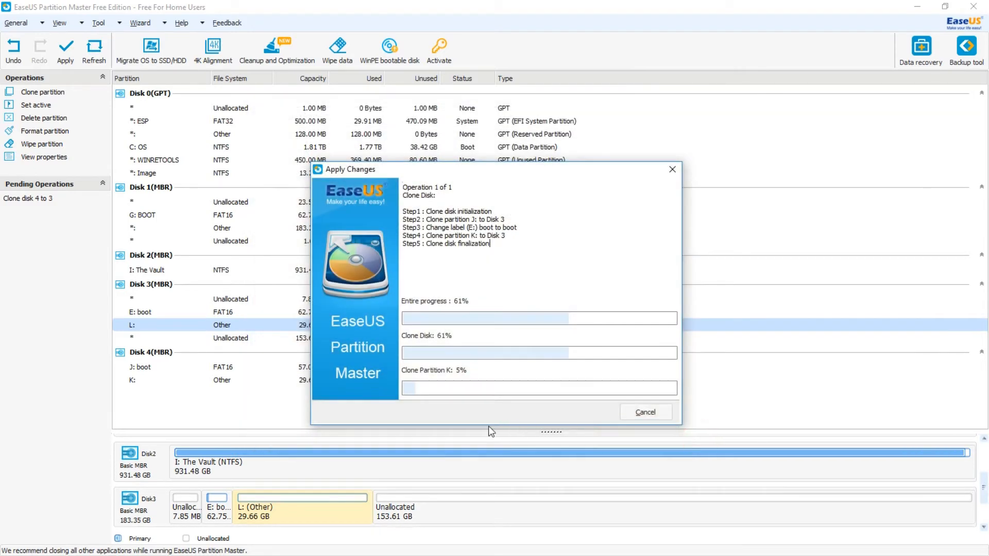
{"action": "mouse_move", "coordinate": [469, 479]}
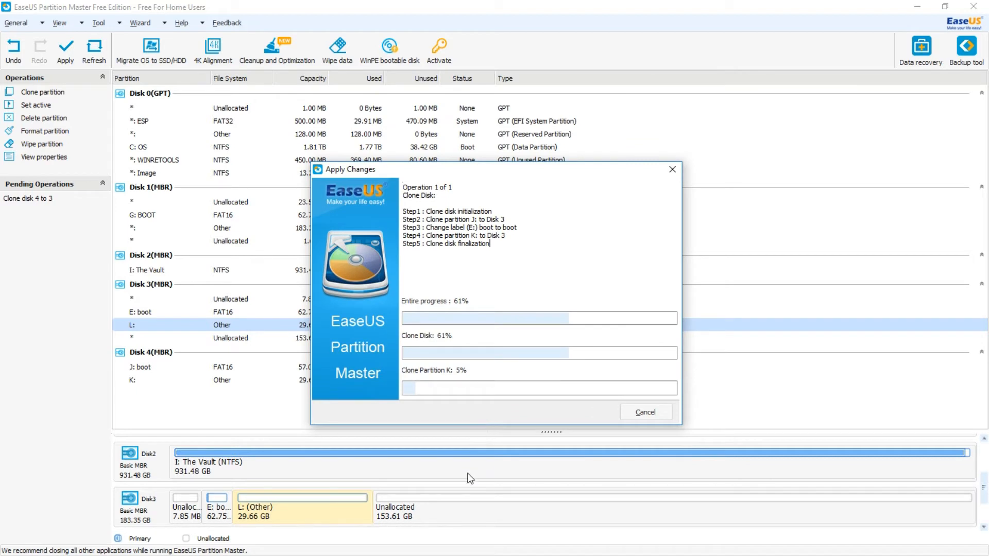
{"action": "mouse_move", "coordinate": [473, 463]}
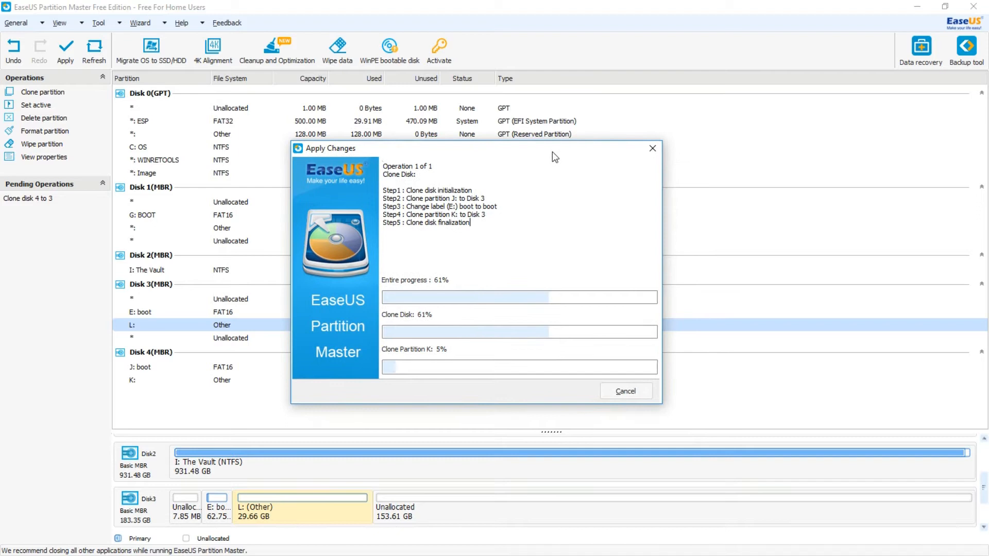
{"action": "mouse_move", "coordinate": [463, 395]}
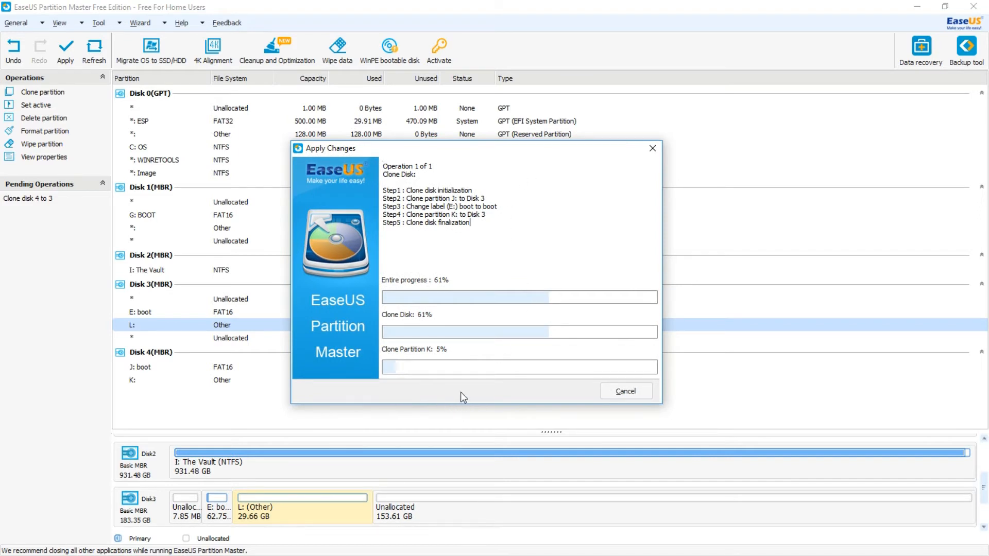
{"action": "mouse_move", "coordinate": [471, 396]}
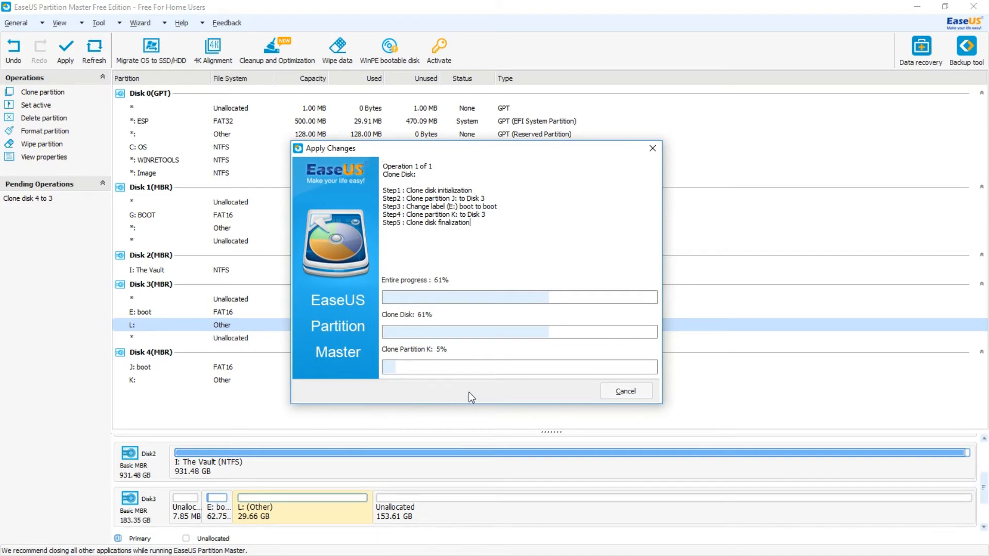
{"action": "mouse_move", "coordinate": [445, 396]}
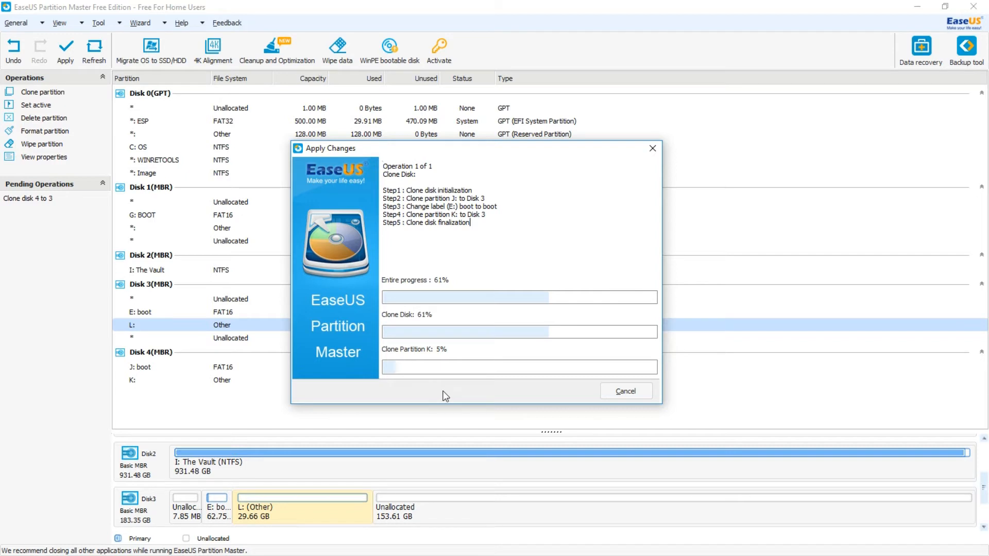
{"action": "mouse_move", "coordinate": [431, 410]}
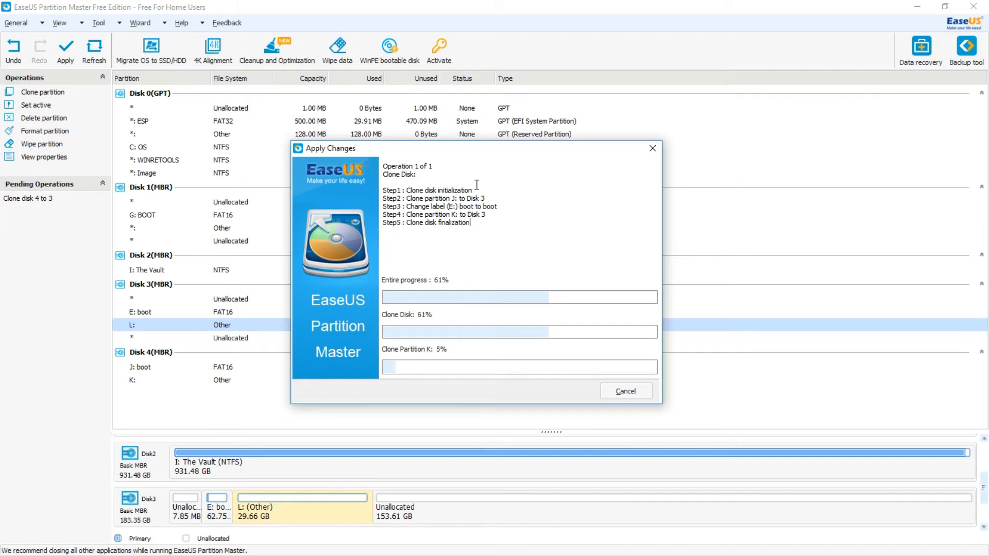
{"action": "mouse_move", "coordinate": [517, 213]}
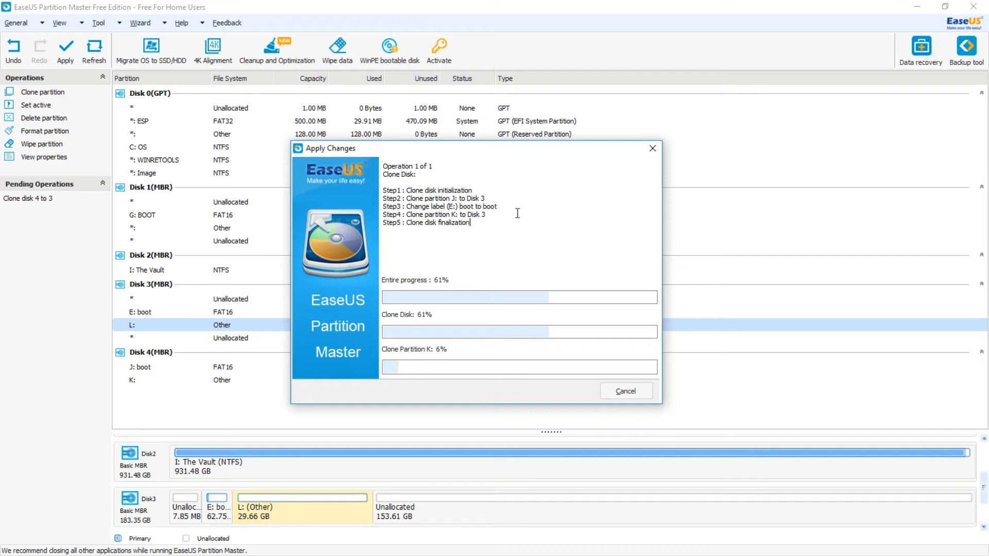
{"action": "mouse_move", "coordinate": [538, 234]}
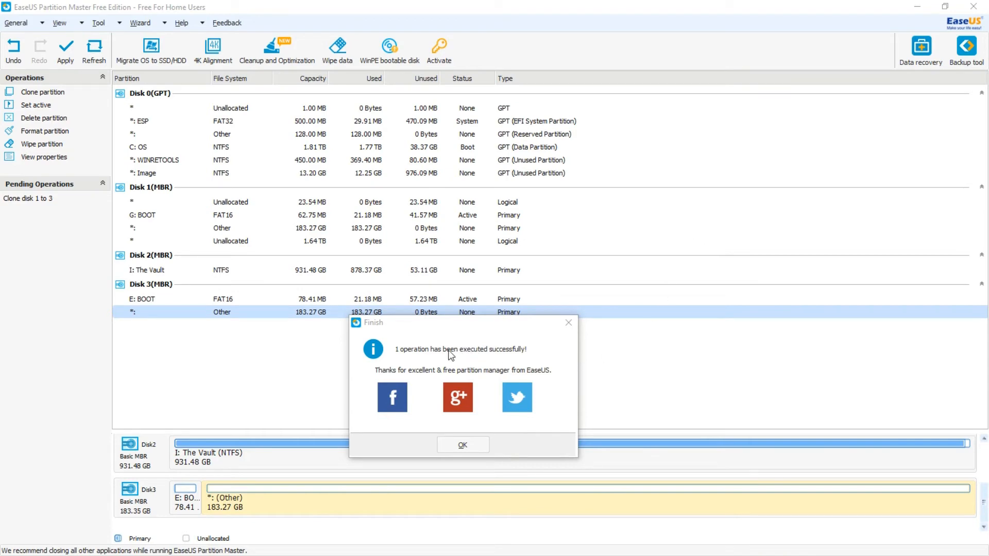
{"action": "mouse_move", "coordinate": [385, 437]}
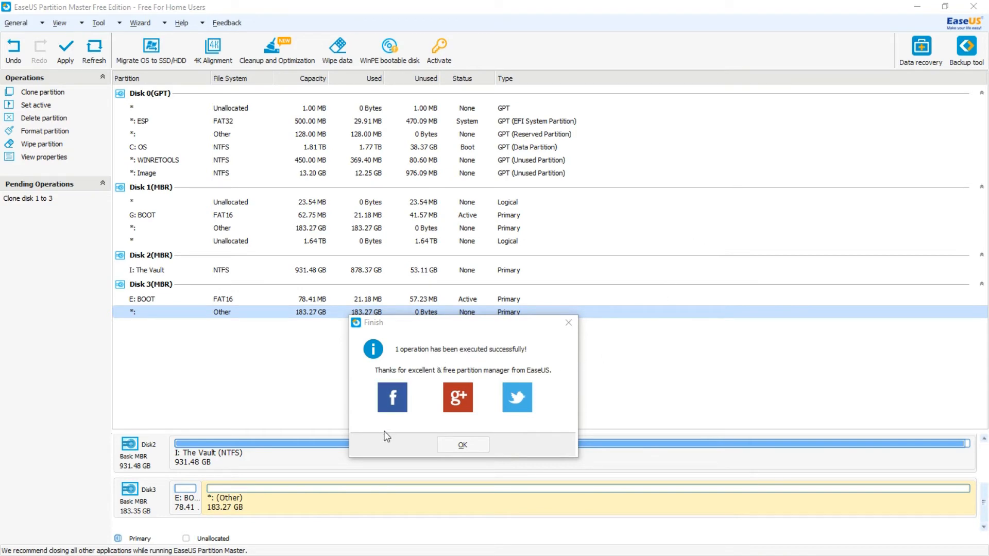
{"action": "mouse_move", "coordinate": [463, 335]}
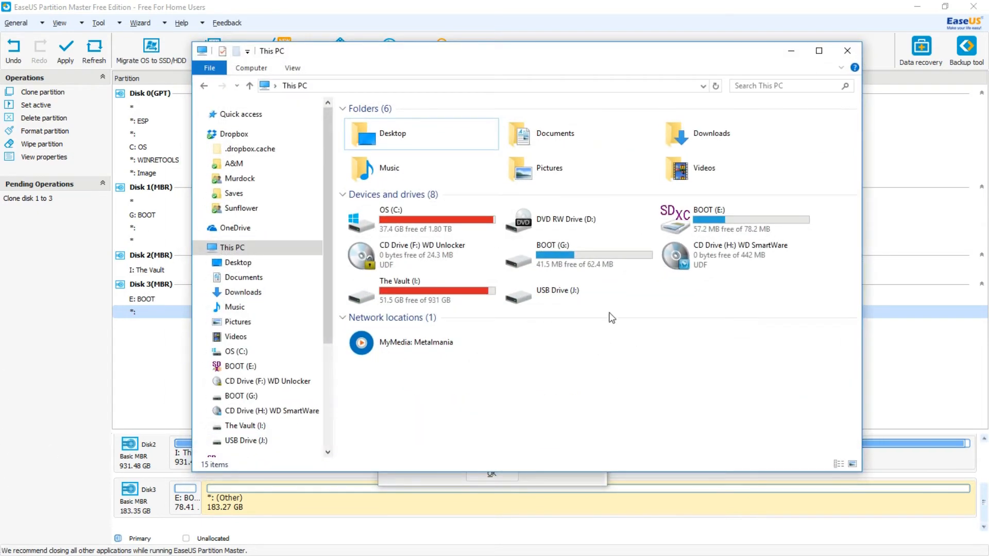
{"action": "mouse_move", "coordinate": [612, 236]}
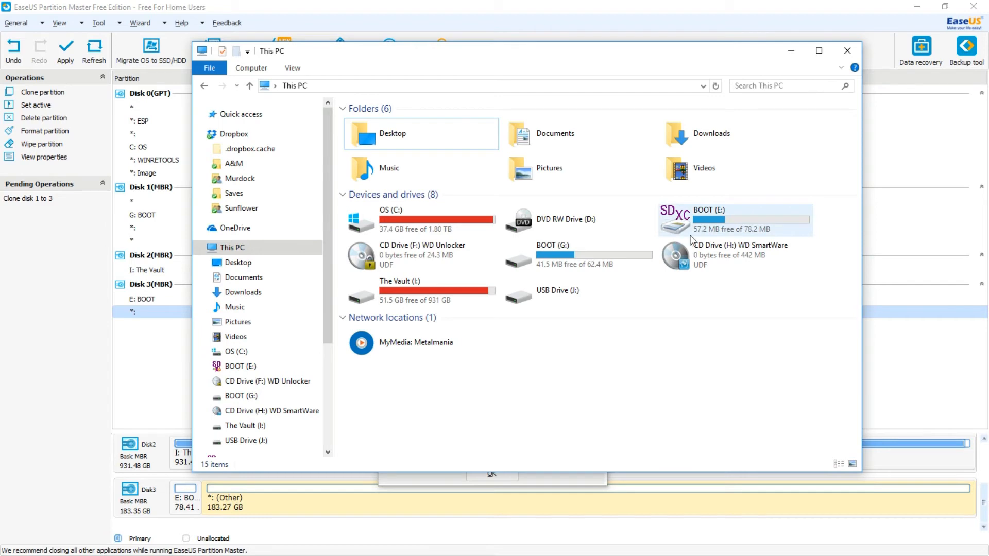
{"action": "mouse_move", "coordinate": [564, 278]}
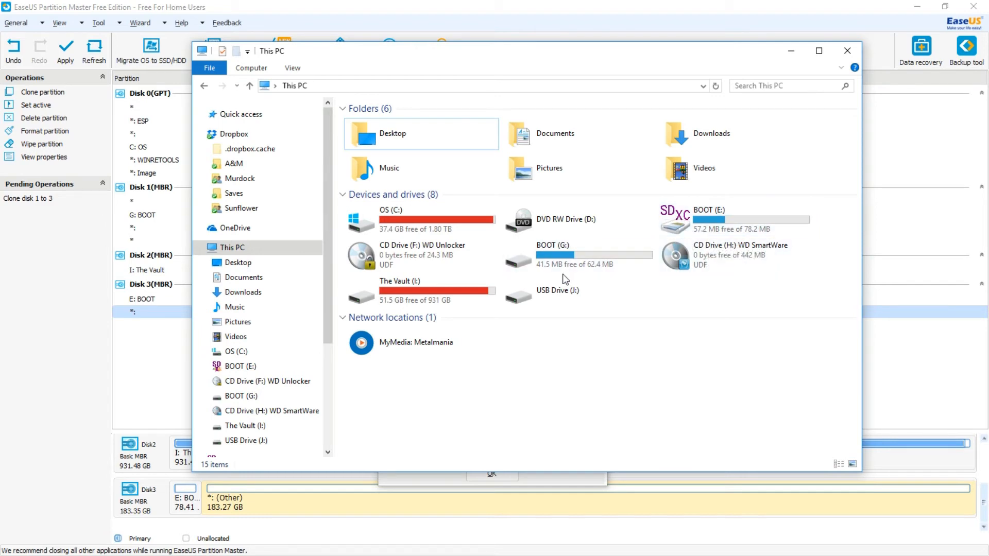
{"action": "mouse_move", "coordinate": [586, 255]}
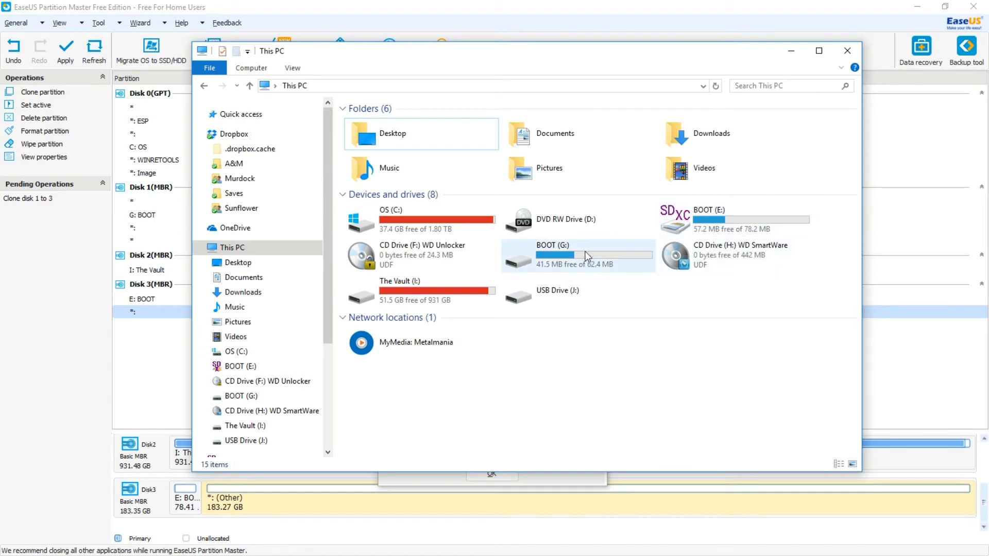
{"action": "mouse_move", "coordinate": [609, 251]}
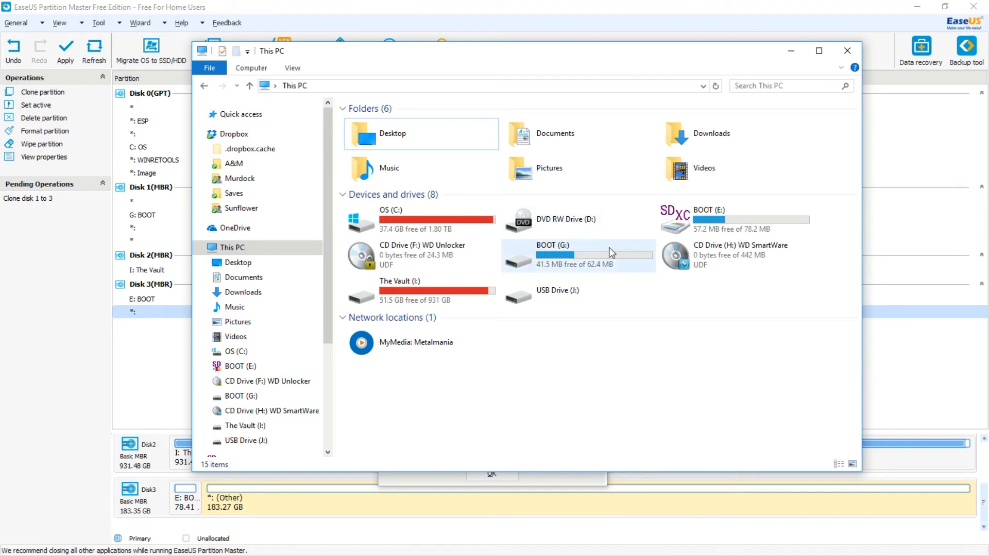
Check the boot files on BOOT (G:) and BOOT (E:) match, then close File Explorer
{"action": "double_click", "coordinate": [550, 245]}
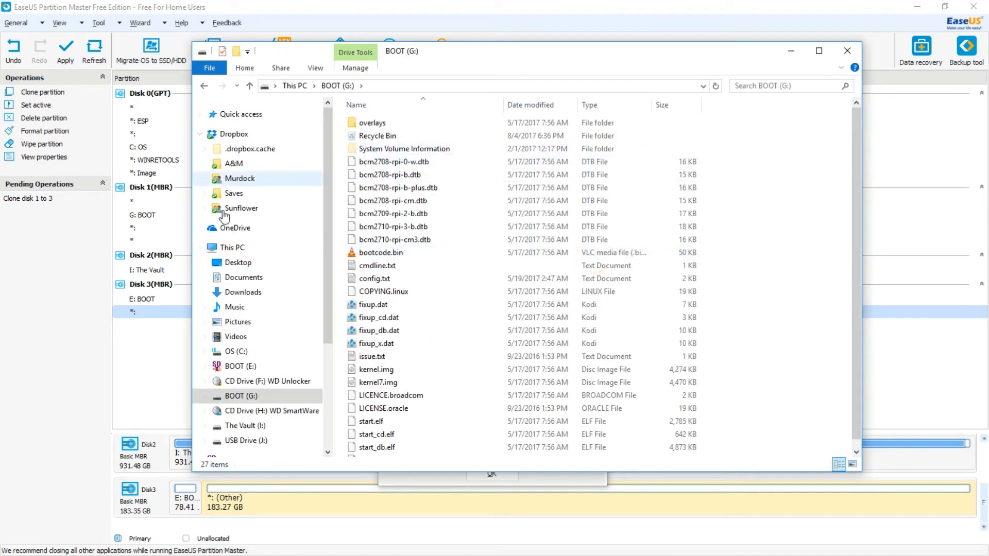
{"action": "mouse_move", "coordinate": [204, 85]}
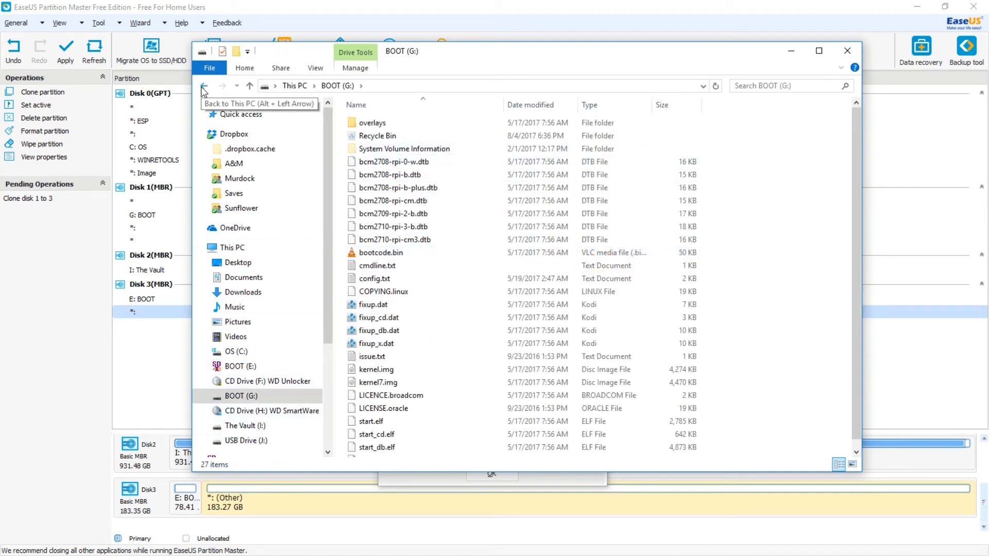
{"action": "left_click", "coordinate": [204, 86]}
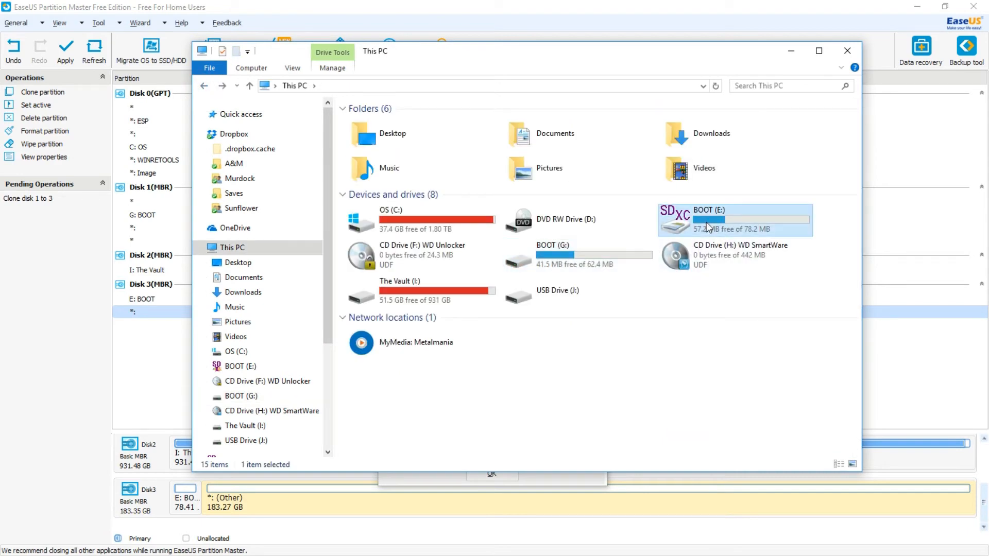
{"action": "double_click", "coordinate": [708, 219]}
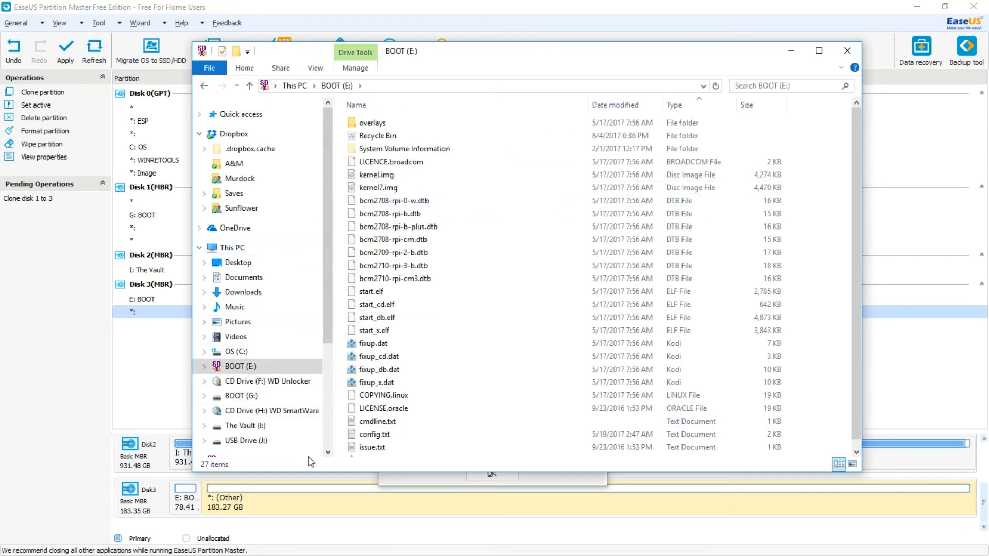
{"action": "mouse_move", "coordinate": [204, 88]}
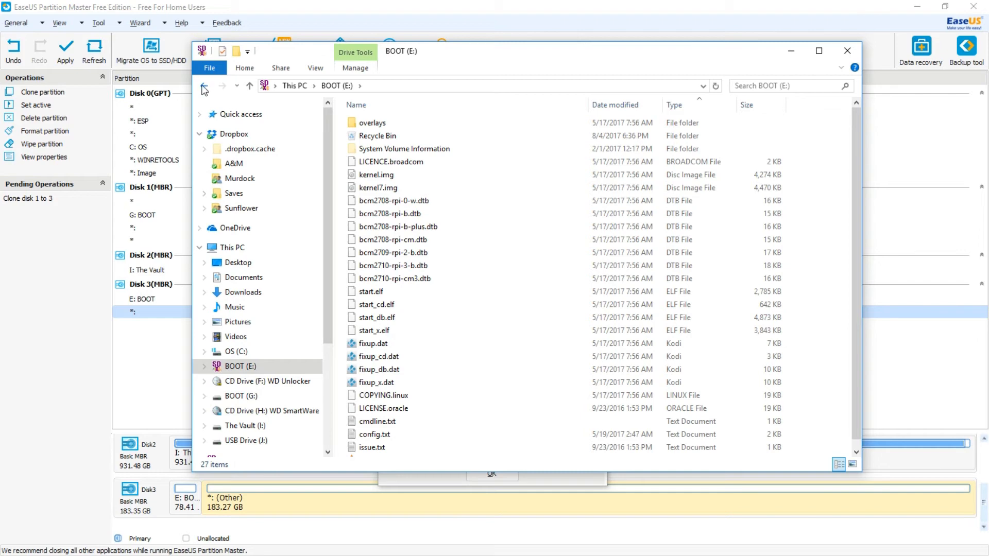
{"action": "left_click", "coordinate": [204, 86]}
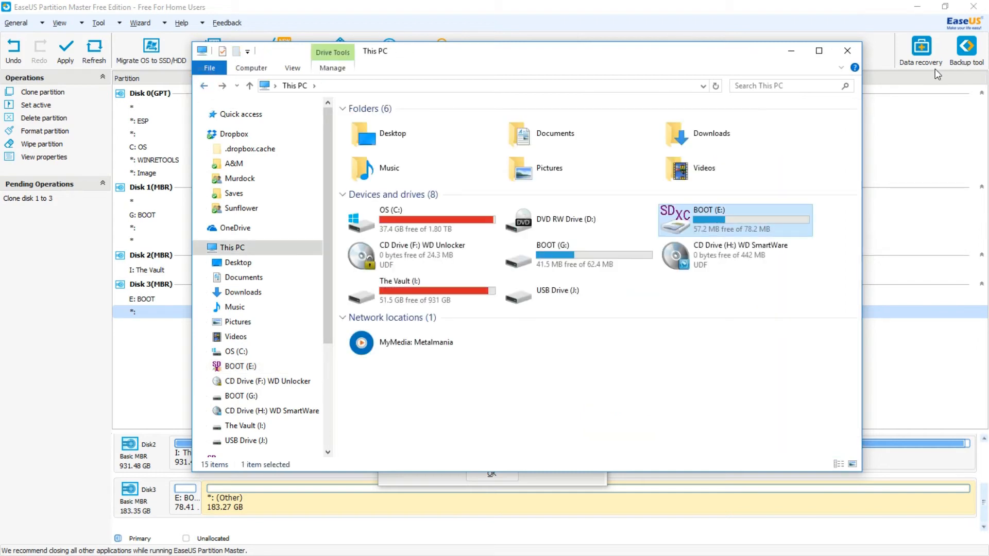
{"action": "left_click", "coordinate": [846, 50]}
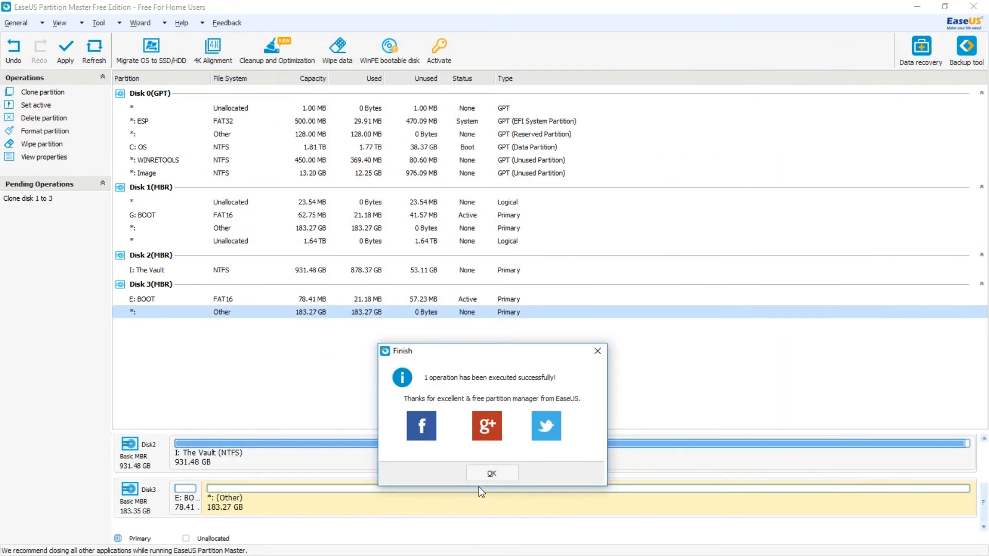
Dismiss the clone success notice, leaving Disk 3 with BOOT (E:) and J: and nothing pending
{"action": "left_click", "coordinate": [491, 473]}
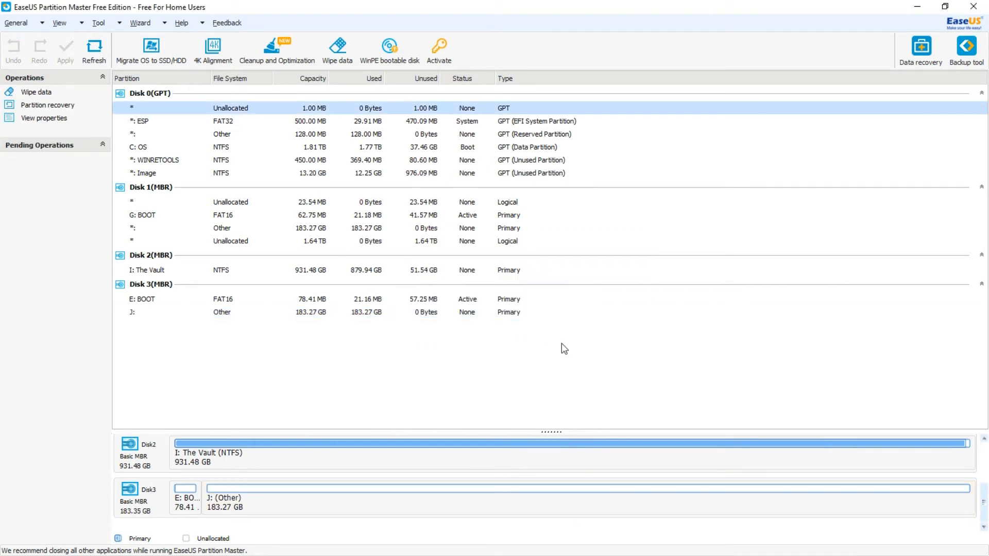
{"action": "mouse_move", "coordinate": [771, 526]}
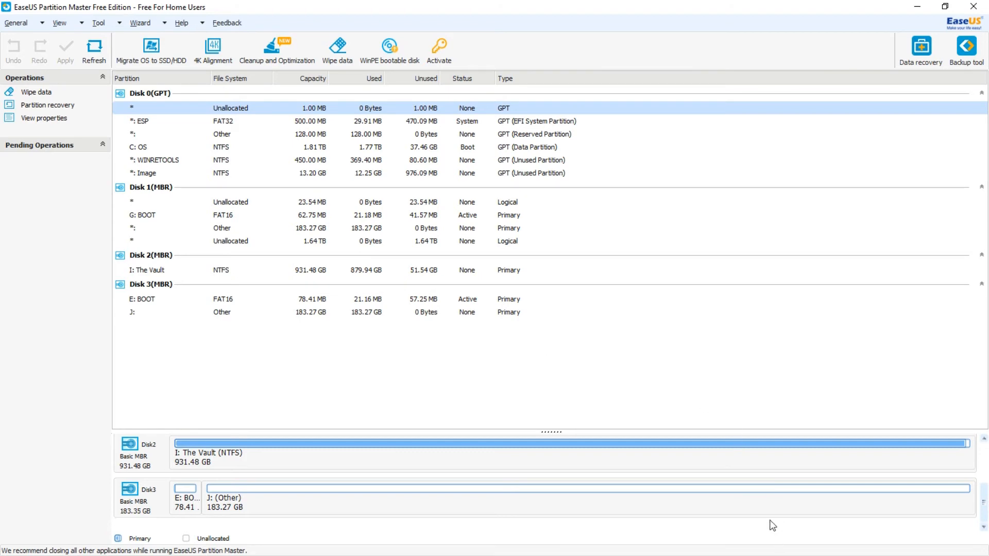
{"action": "mouse_move", "coordinate": [585, 337]}
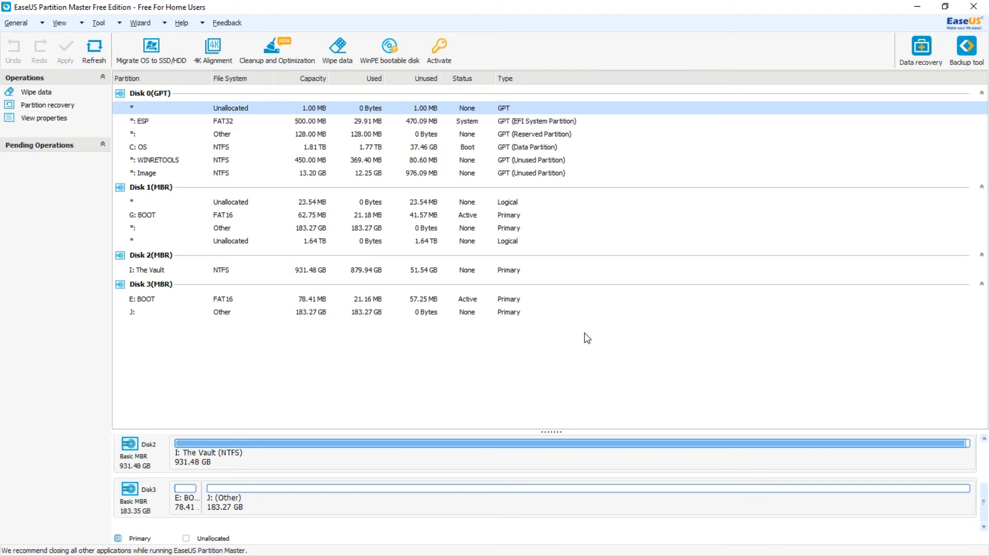
{"action": "mouse_move", "coordinate": [332, 365]}
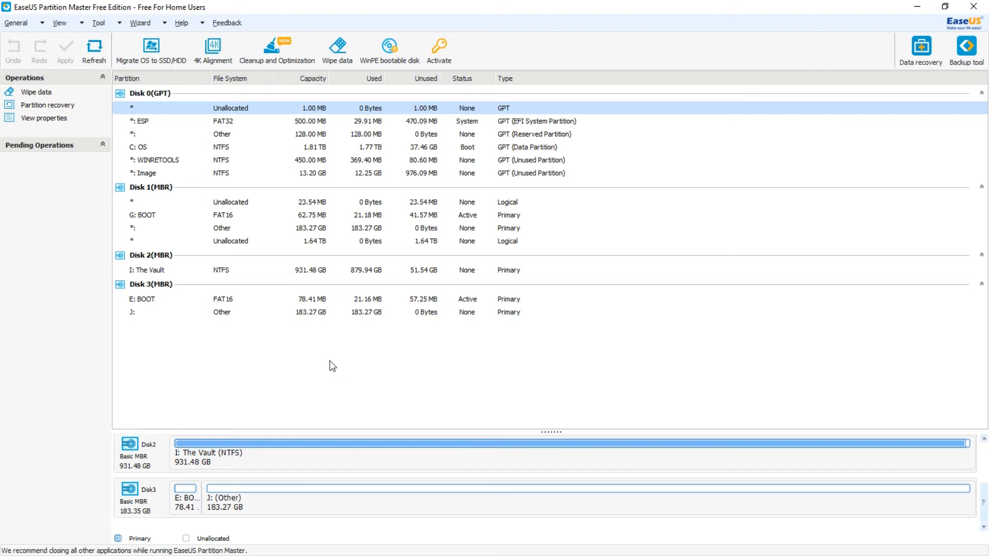
{"action": "mouse_move", "coordinate": [426, 378]}
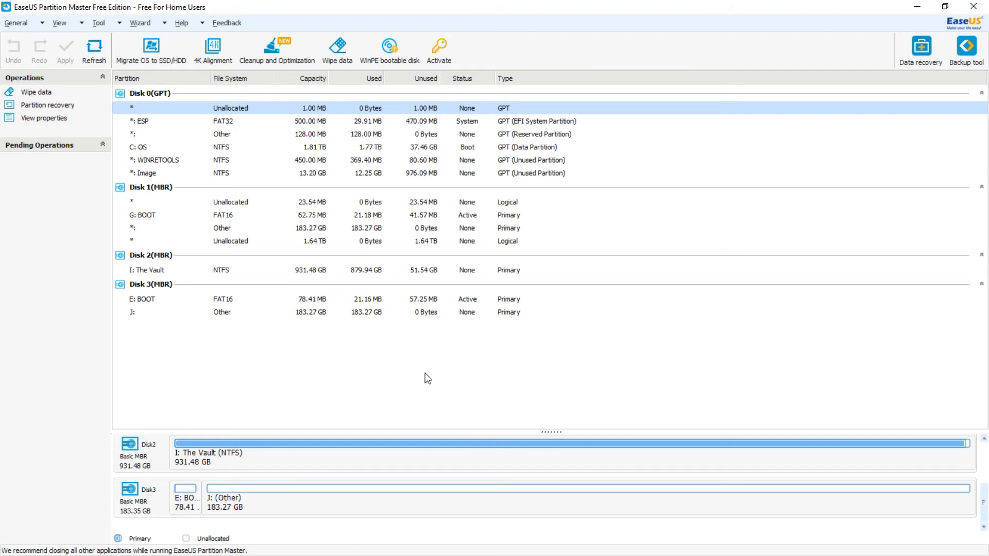
{"action": "mouse_move", "coordinate": [308, 362]}
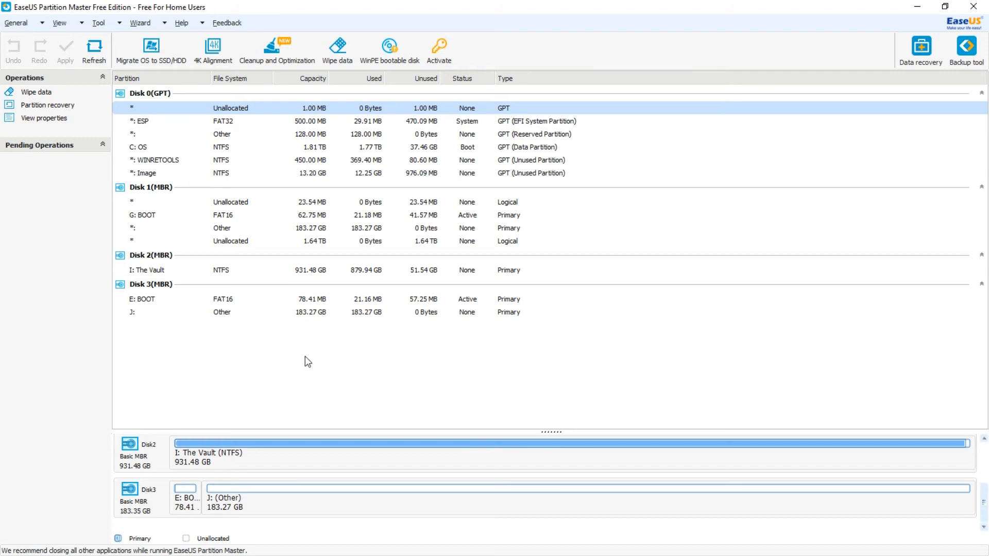
{"action": "mouse_move", "coordinate": [301, 333]}
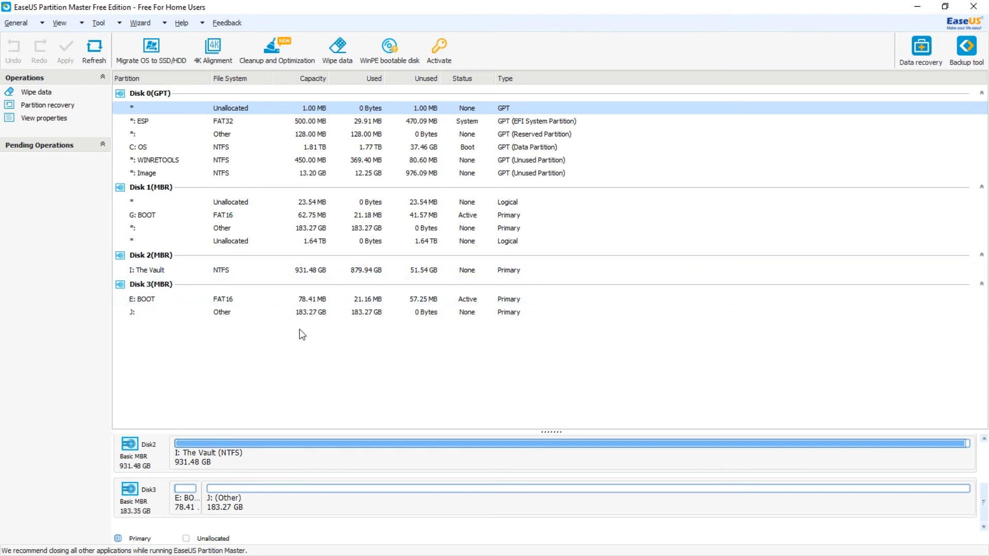
{"action": "mouse_move", "coordinate": [556, 373]}
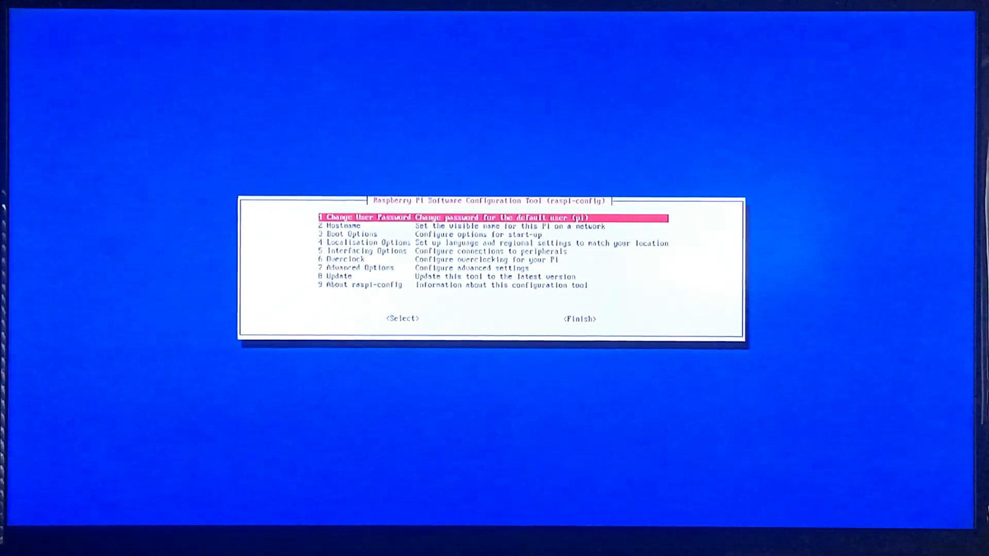
Move down through the raspi-config main menu entries with the arrow keys
{"action": "key", "text": "Down"}
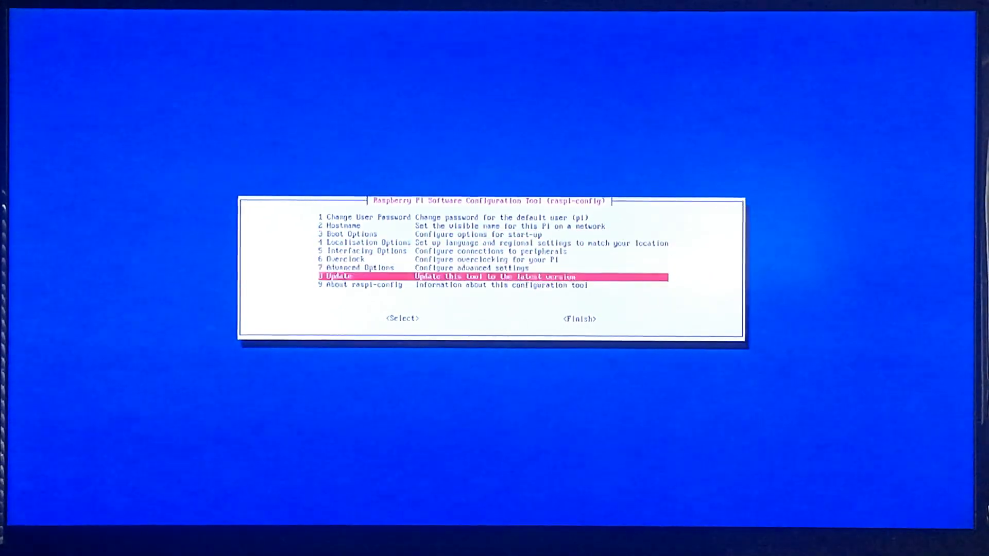
{"action": "key", "text": "Down"}
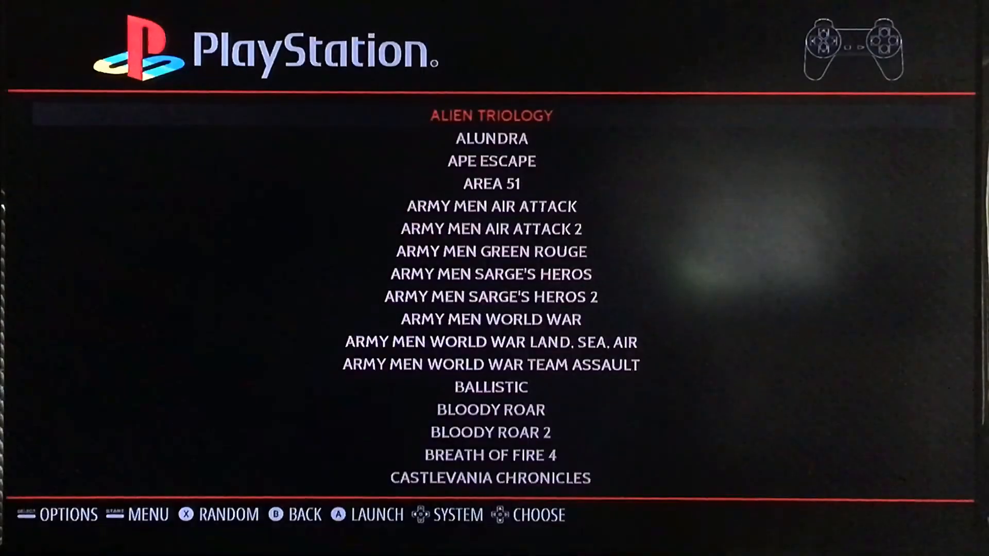
Scroll the PlayStation game list down past AREA 51 to CRASH BANDICOOT
{"action": "key", "text": "Down"}
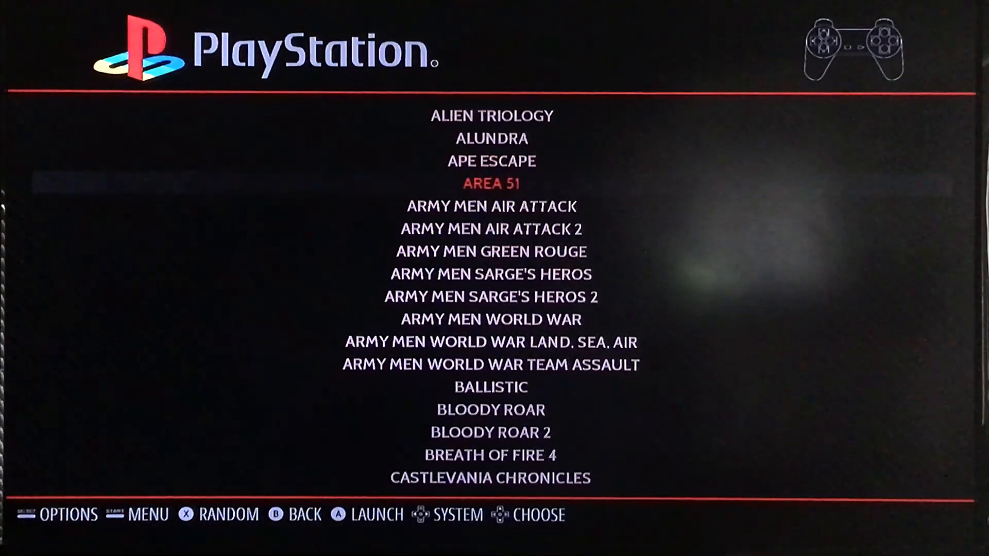
{"action": "scroll", "scroll_direction": "down", "scroll_amount": 3}
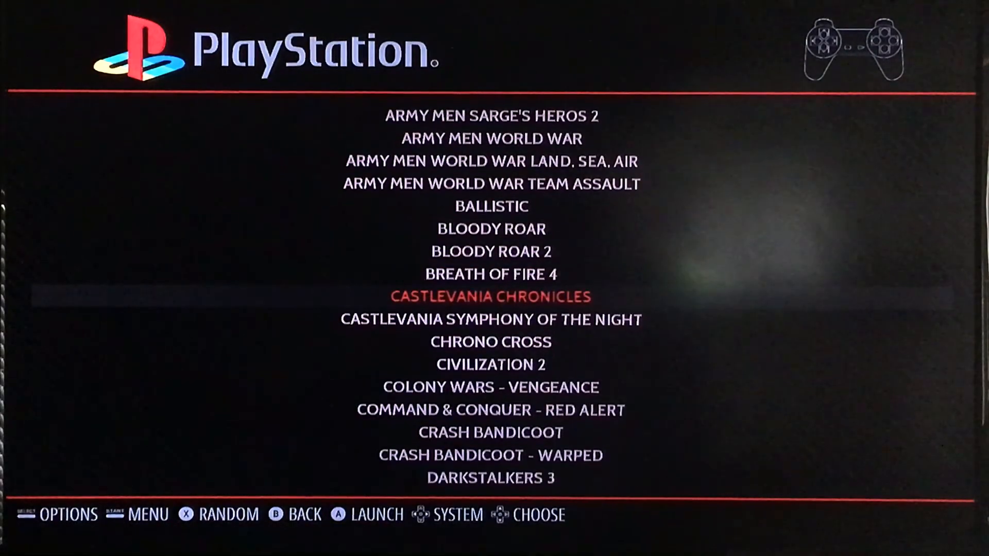
{"action": "scroll", "scroll_direction": "down", "scroll_amount": 3}
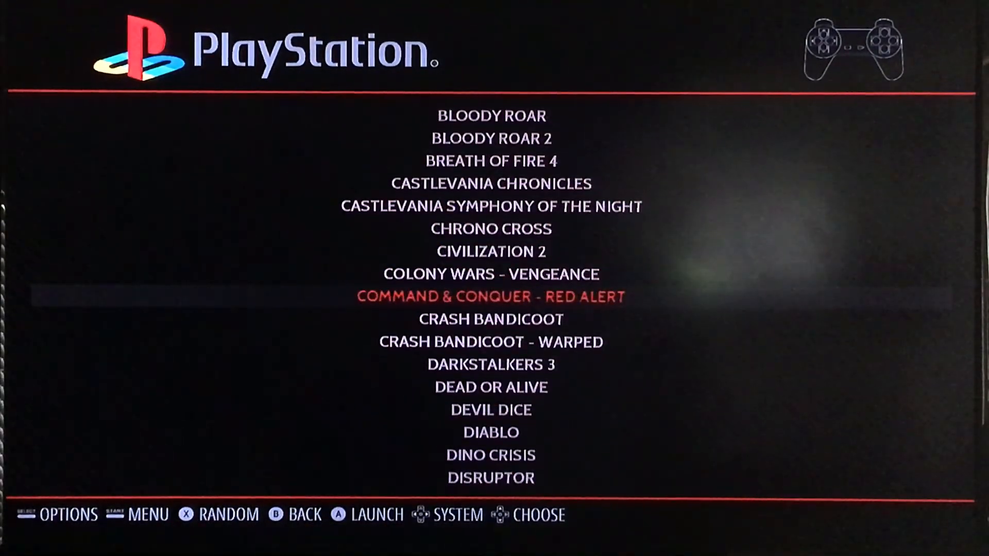
{"action": "key", "text": "Down"}
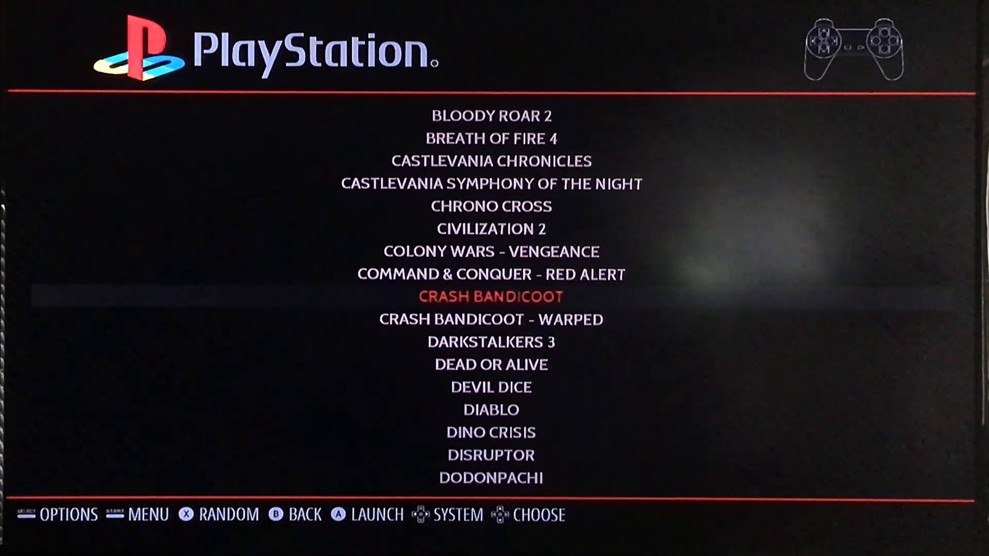